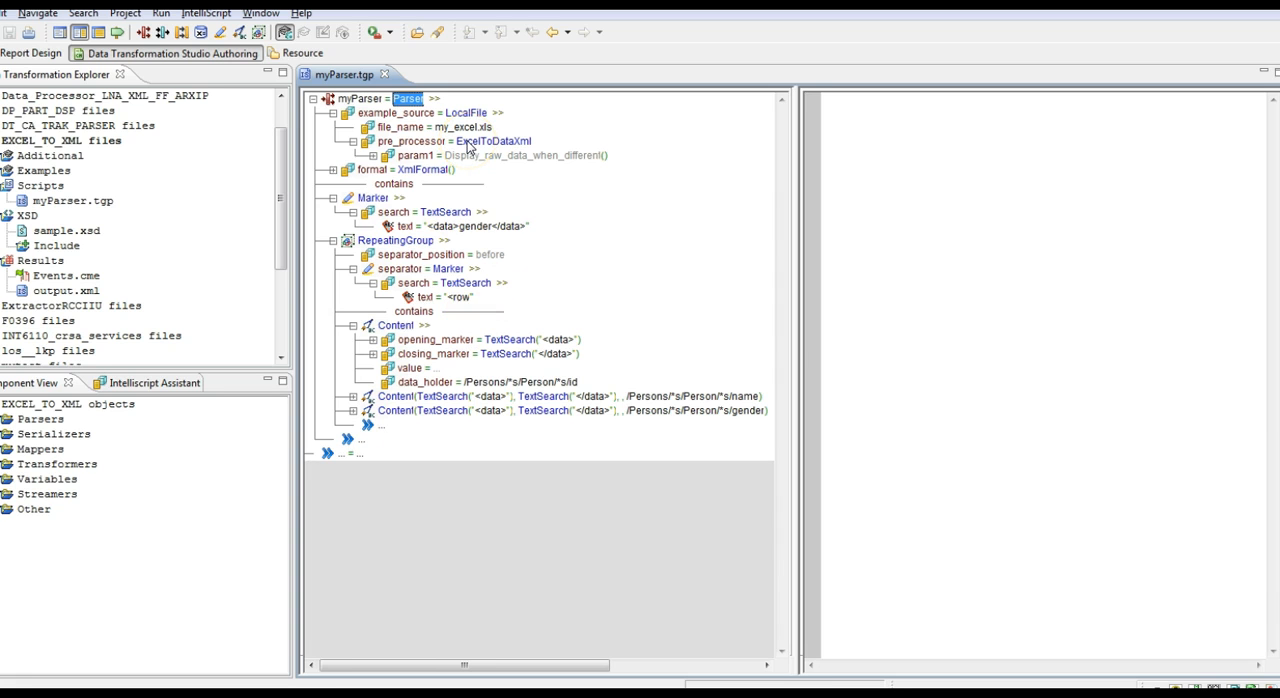
{"action": "mouse_move", "coordinate": [396, 148]}
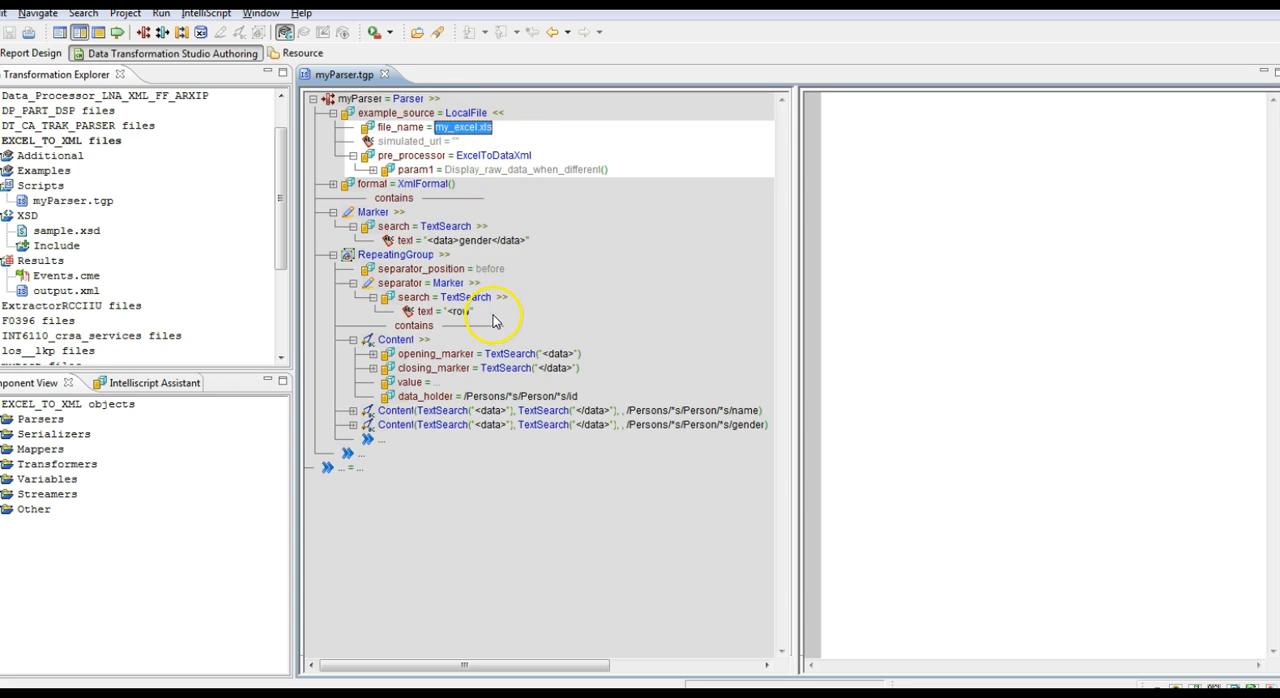
{"action": "mouse_move", "coordinate": [404, 212]}
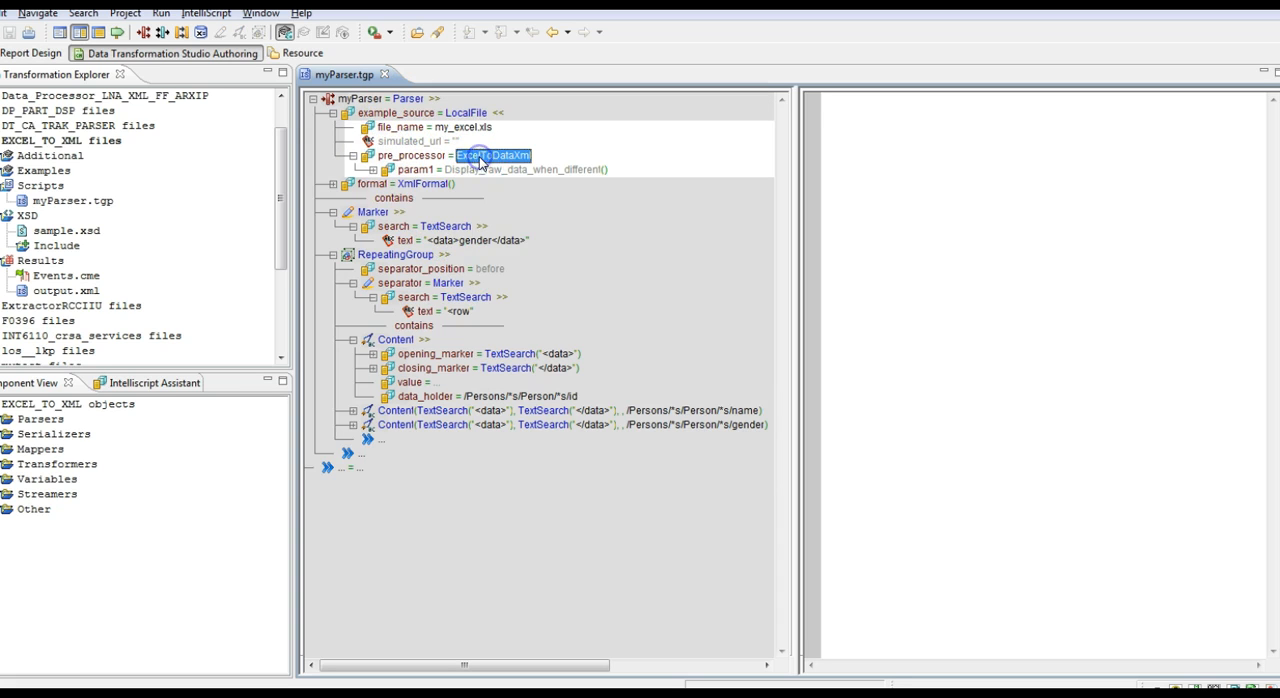
{"action": "mouse_move", "coordinate": [508, 196]}
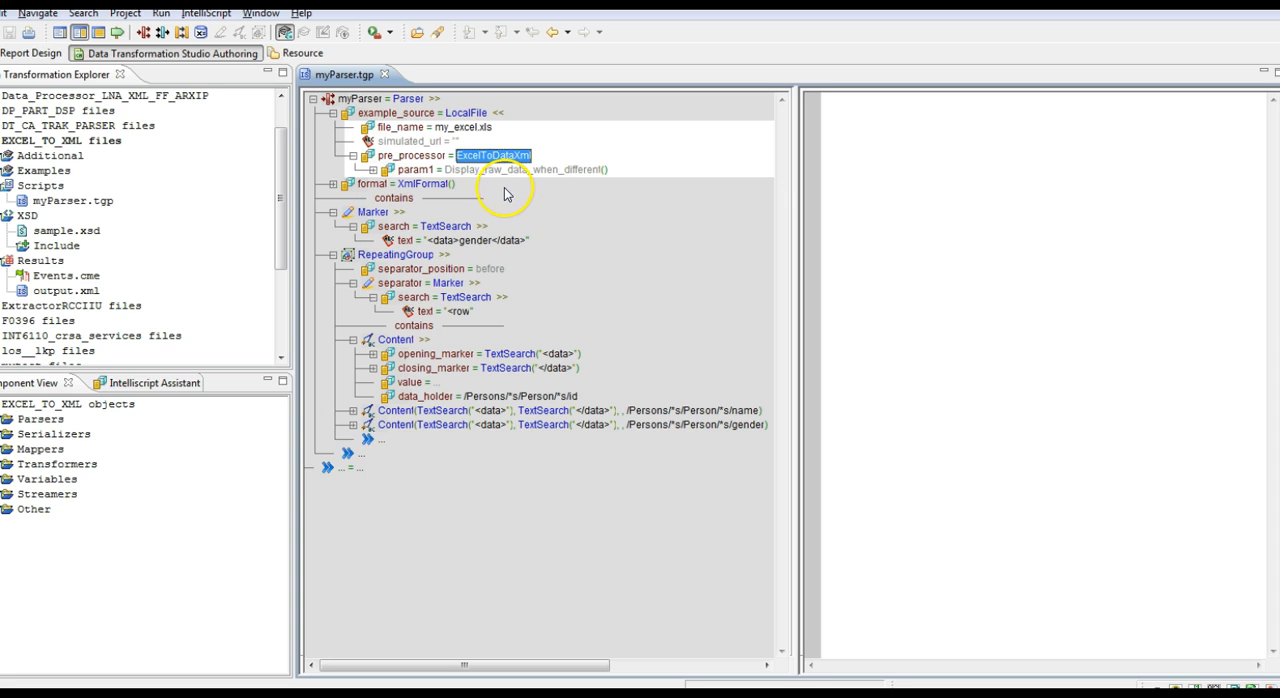
{"action": "mouse_move", "coordinate": [516, 238]}
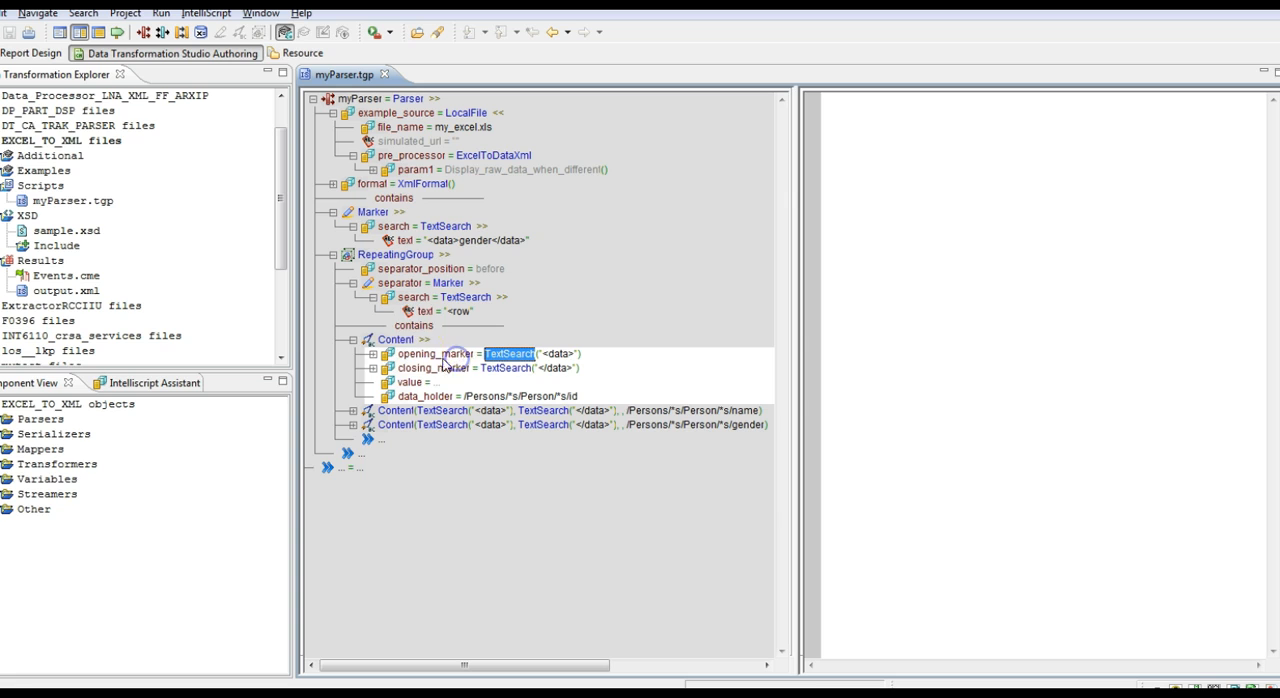
- Review the parser's marker and id data holder and select the person records in the sheet
{"action": "left_click", "coordinate": [372, 352]}
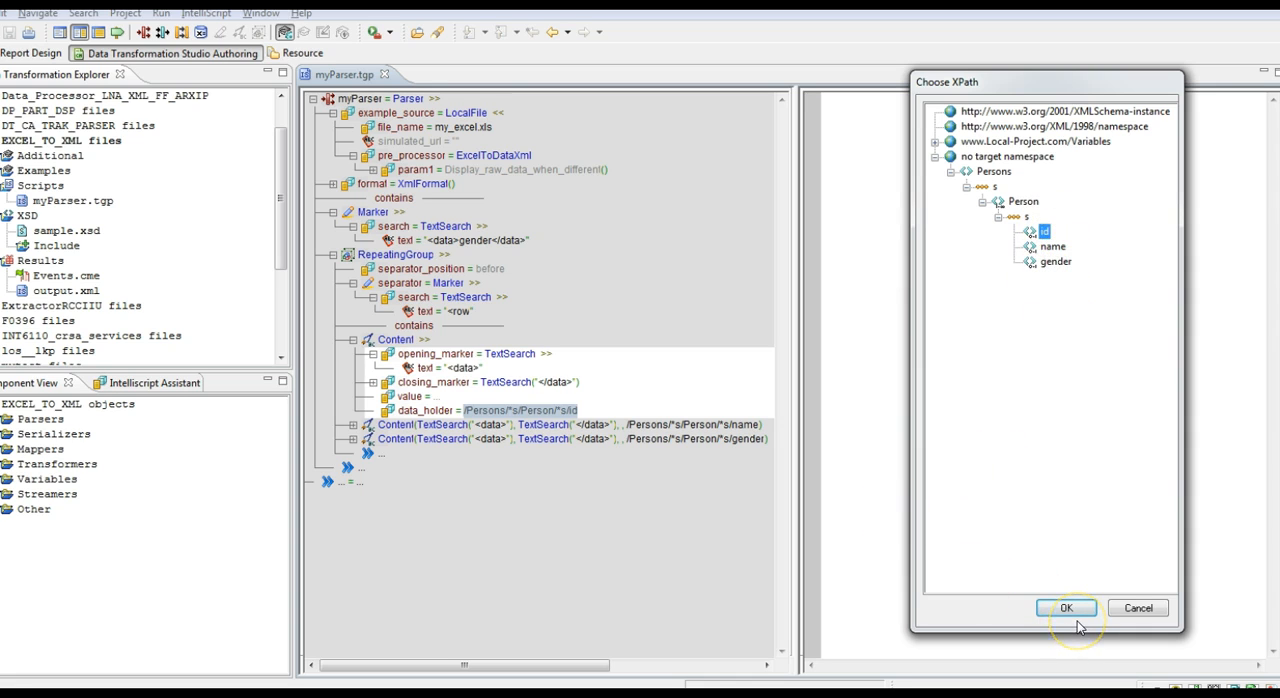
{"action": "left_click", "coordinate": [1072, 608]}
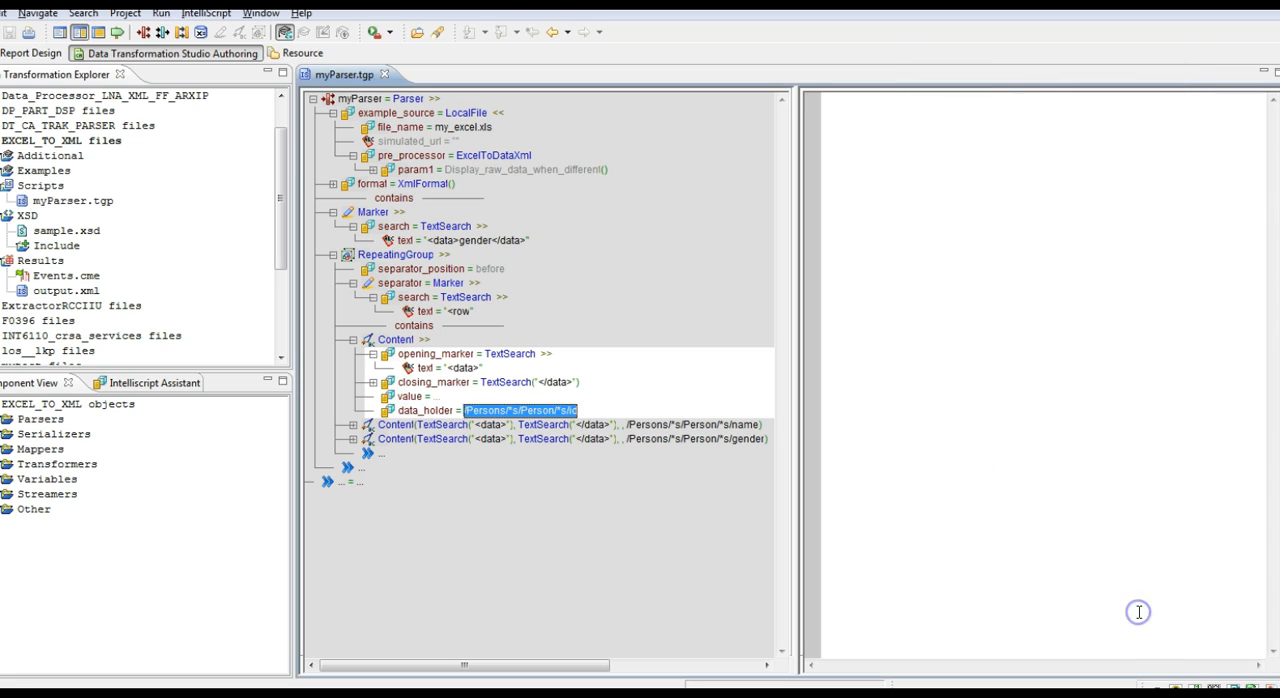
{"action": "mouse_move", "coordinate": [564, 482]}
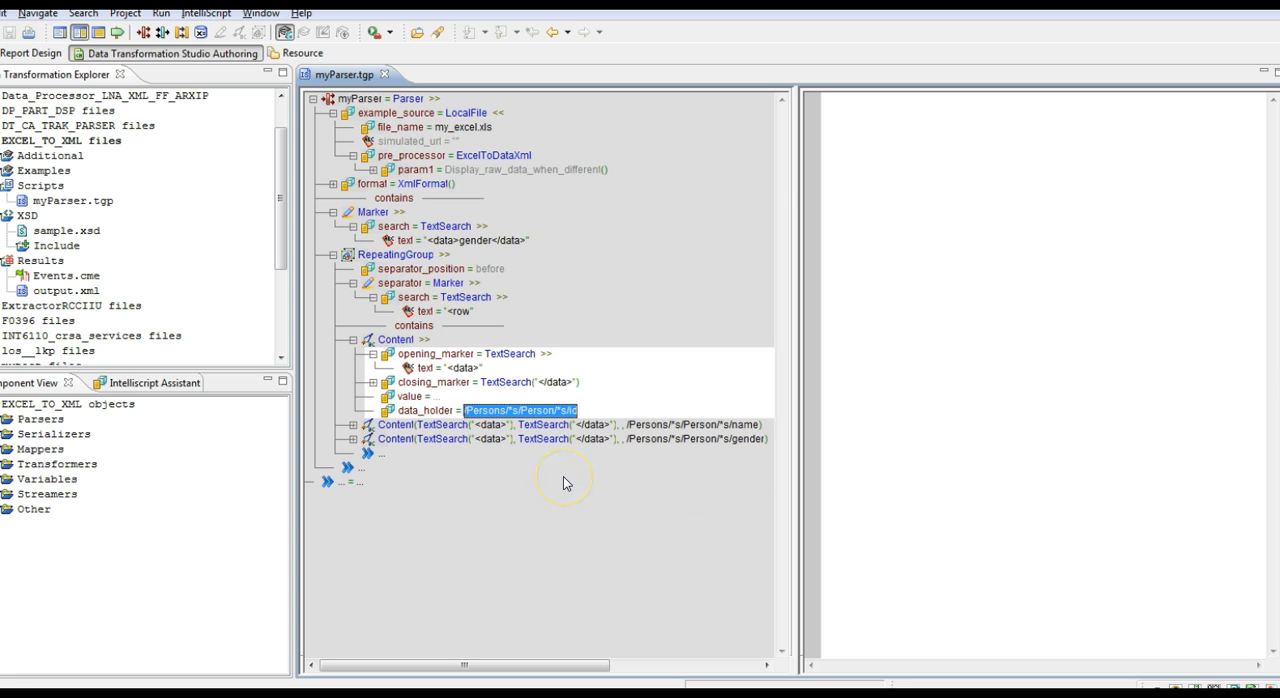
{"action": "mouse_move", "coordinate": [50, 680]}
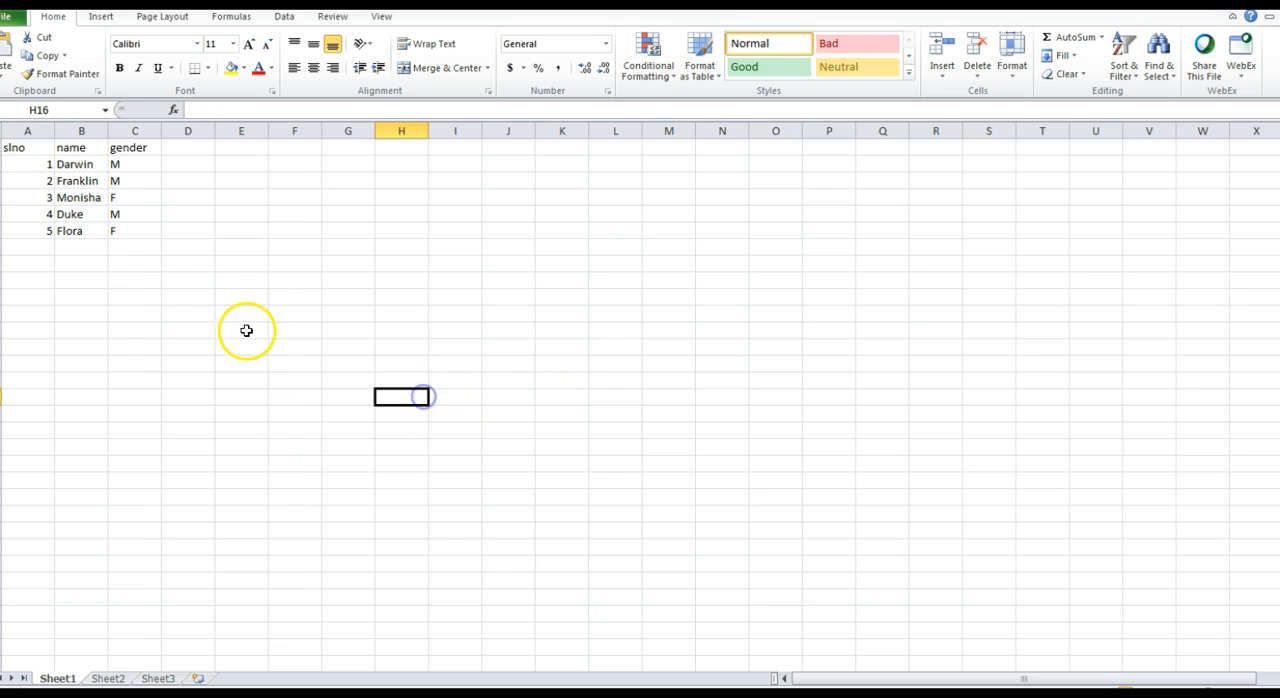
{"action": "left_click_drag", "start_coordinate": [14, 148], "coordinate": [136, 230]}
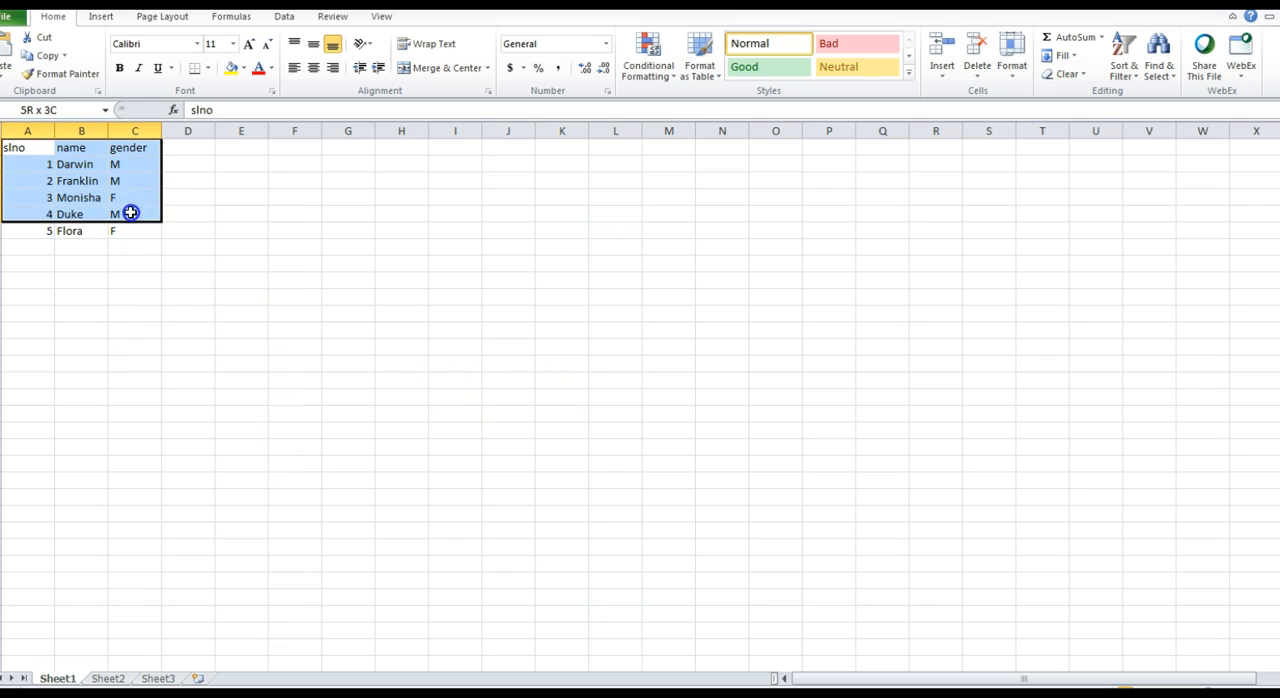
{"action": "left_click_drag", "start_coordinate": [130, 212], "coordinate": [132, 232]}
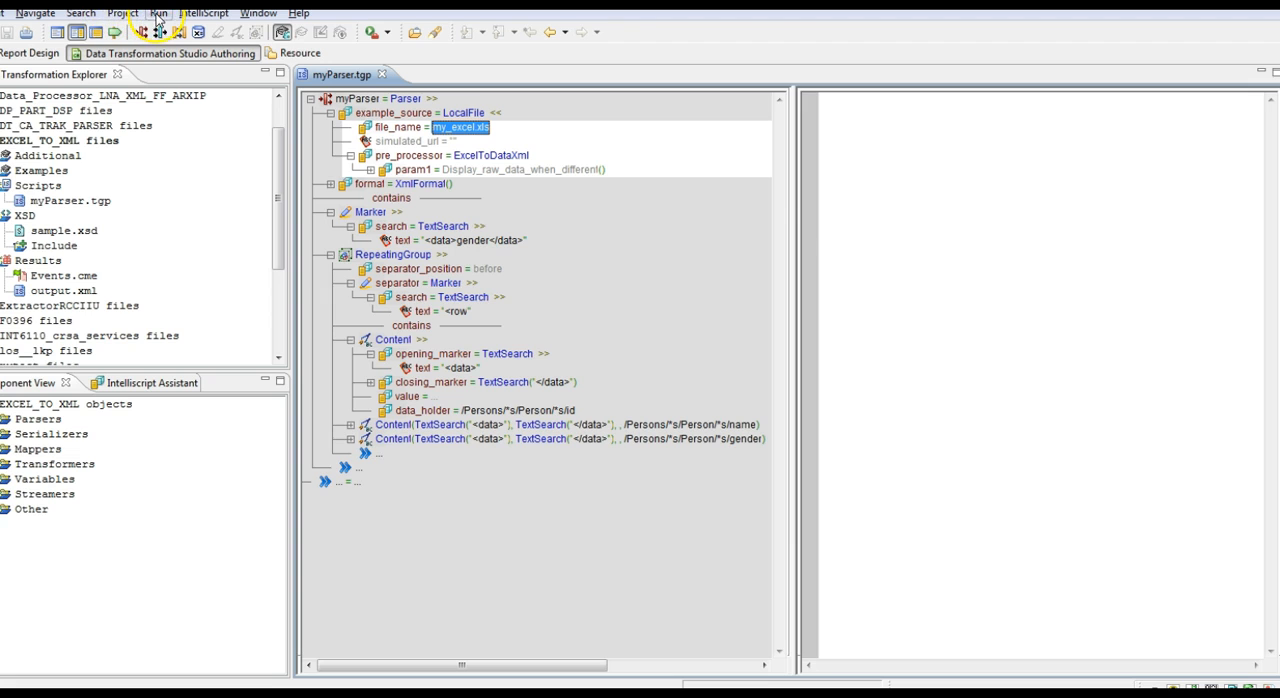
- Run the project with myParser as startup component and check the Results folder
{"action": "left_click", "coordinate": [158, 12]}
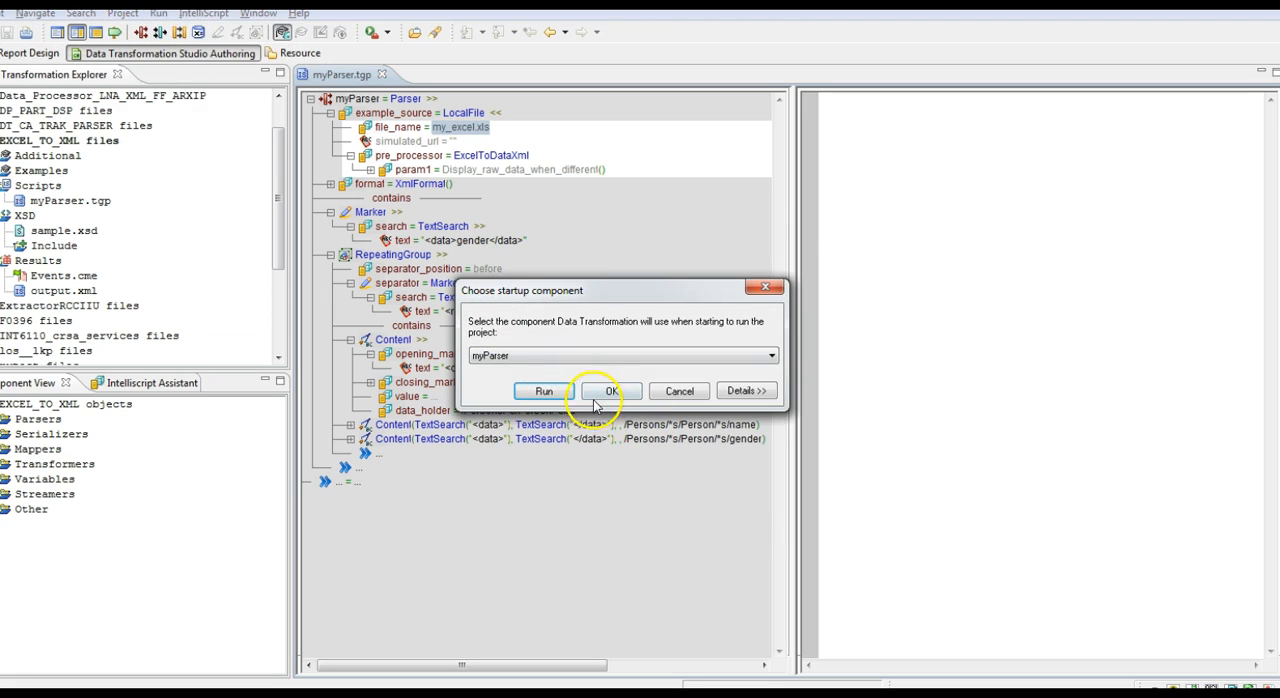
{"action": "left_click", "coordinate": [612, 392]}
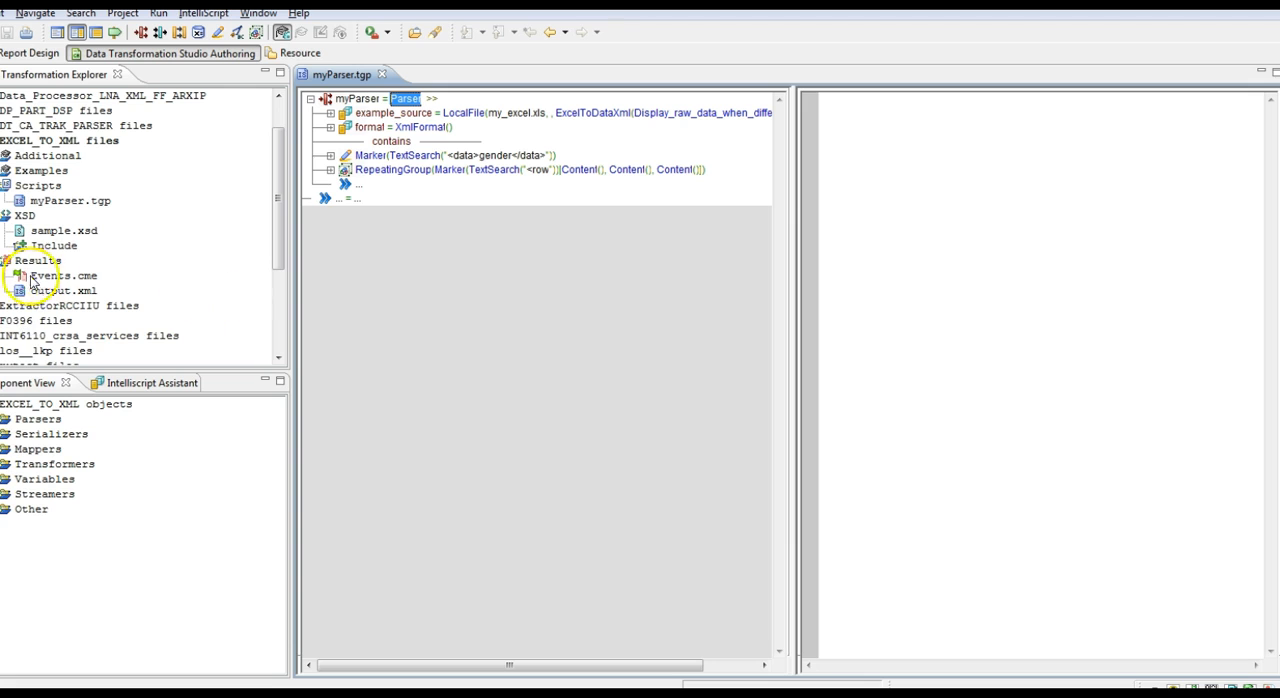
{"action": "right_click", "coordinate": [52, 290]}
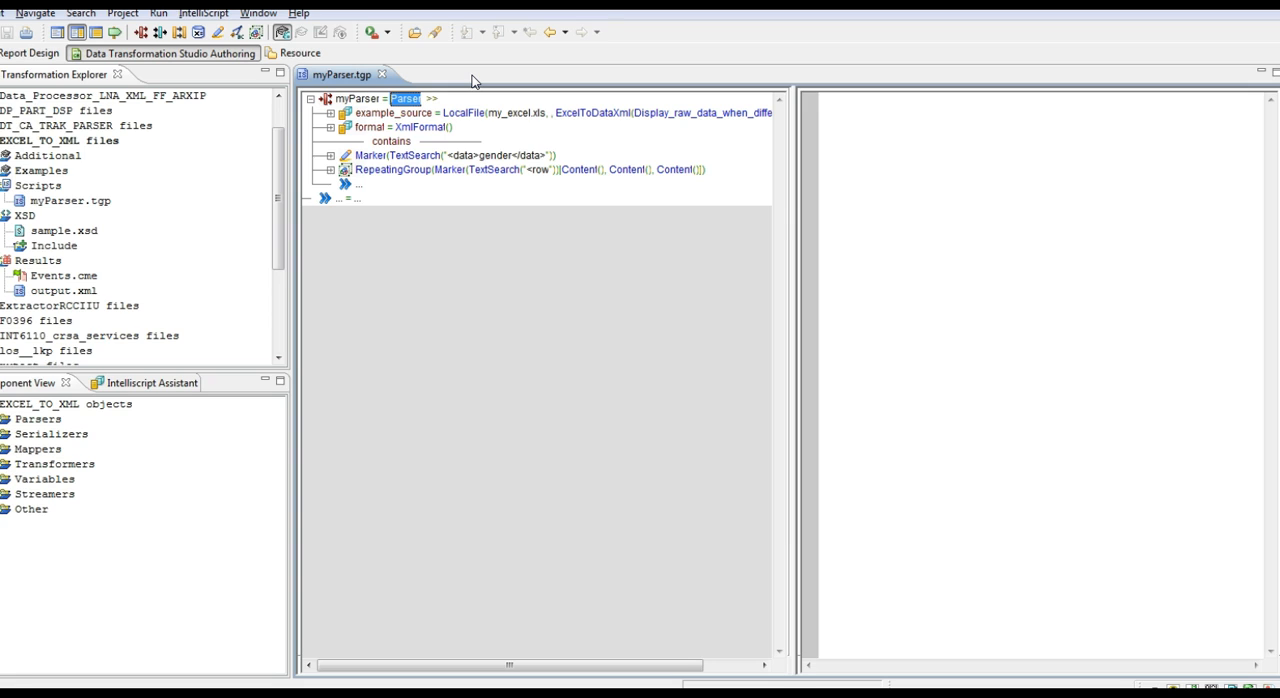
{"action": "mouse_move", "coordinate": [472, 78]}
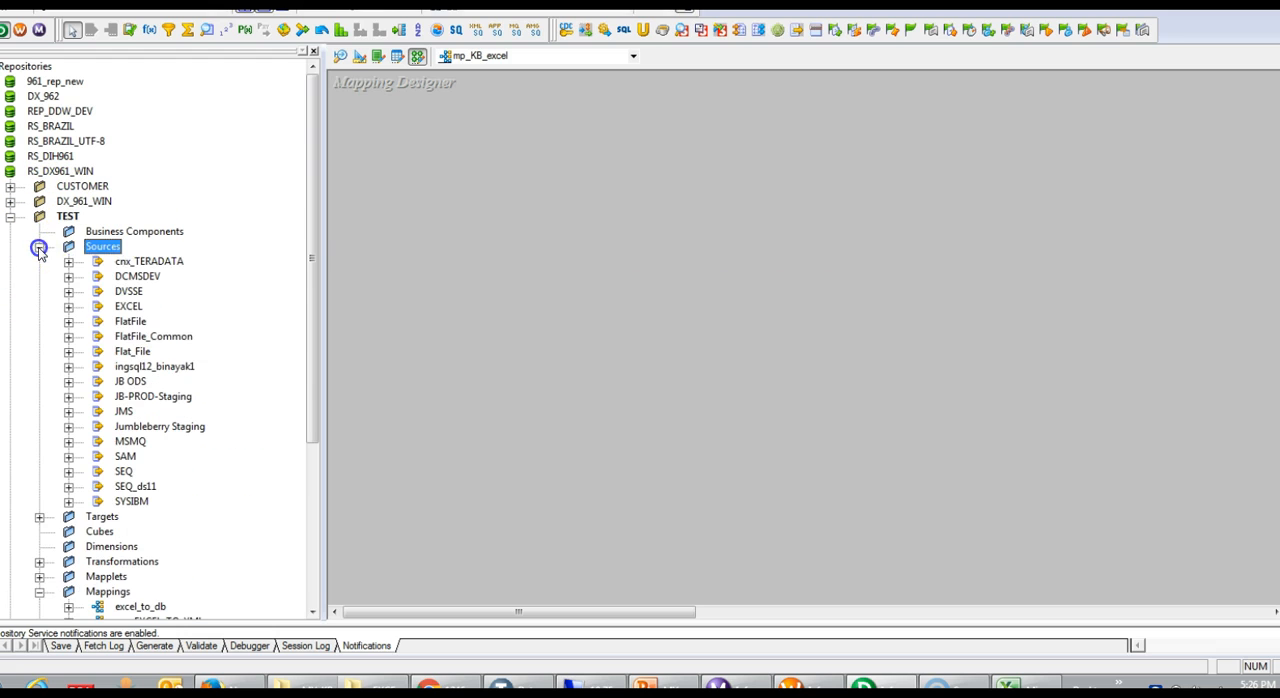
- Add the flat file source 'source' with its Source Qualifier SQ_source to the mapping
{"action": "left_click", "coordinate": [68, 320]}
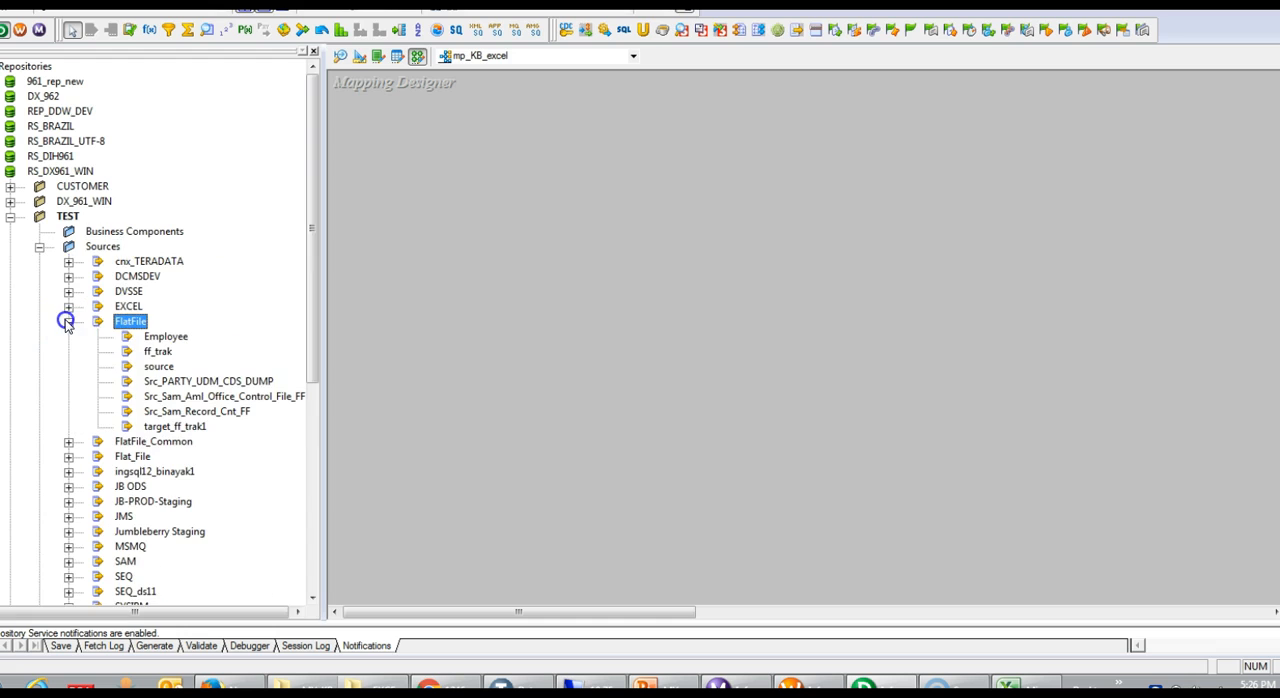
{"action": "scroll", "scroll_direction": "down", "scroll_amount": 3}
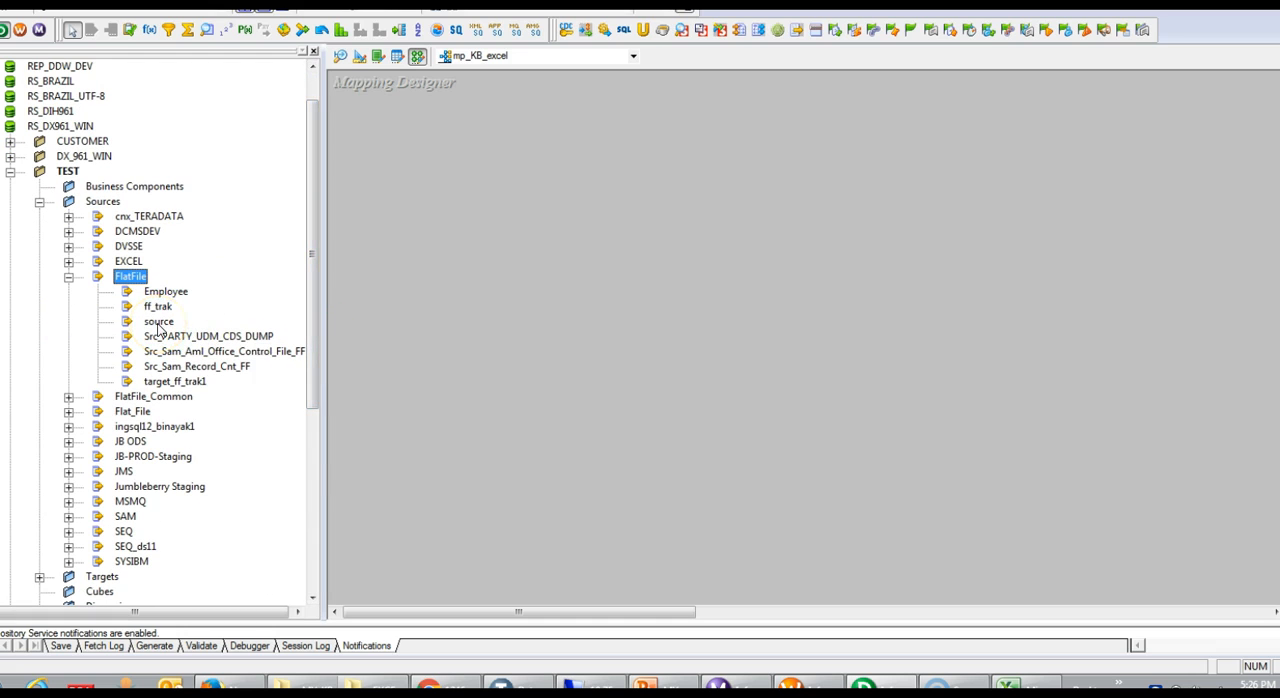
{"action": "left_click", "coordinate": [158, 320]}
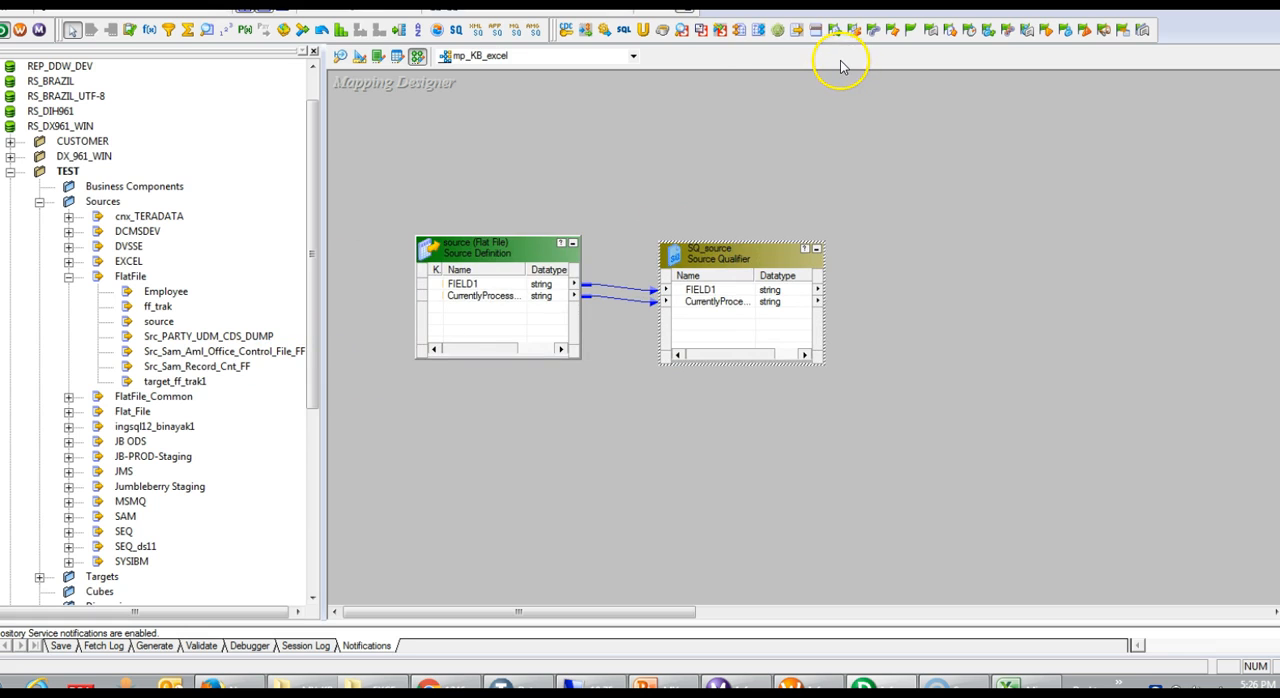
{"action": "mouse_move", "coordinate": [720, 56]}
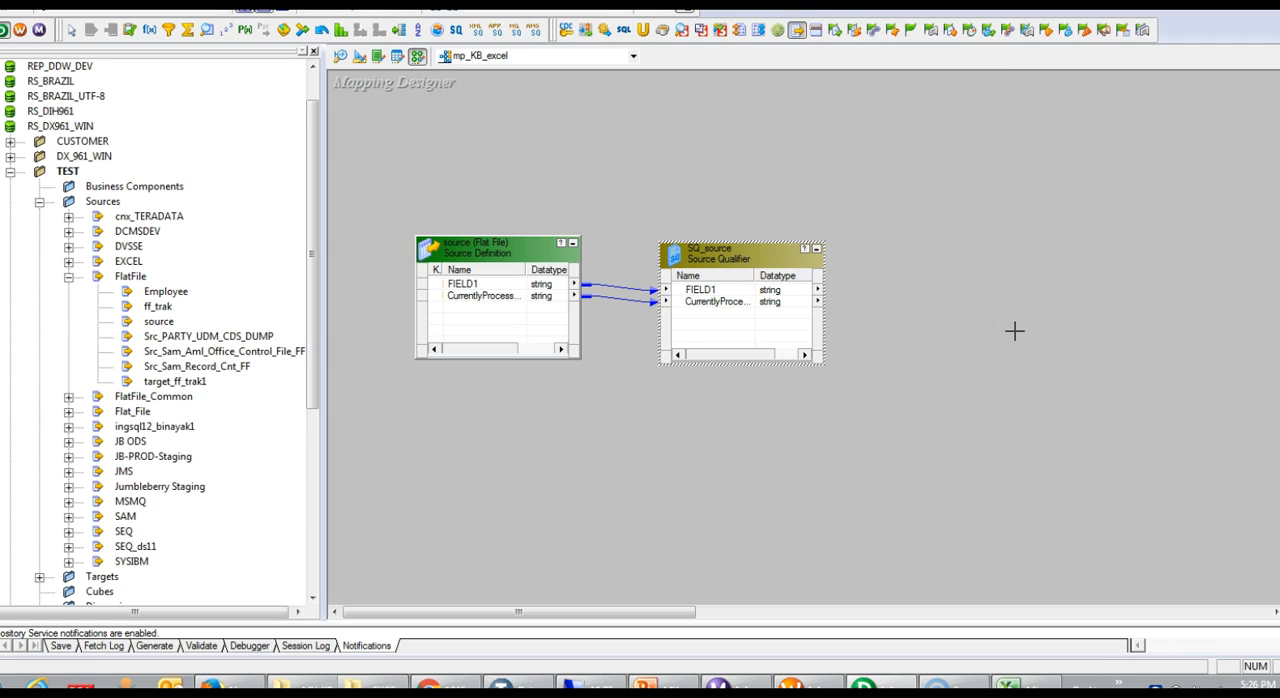
{"action": "mouse_move", "coordinate": [908, 312]}
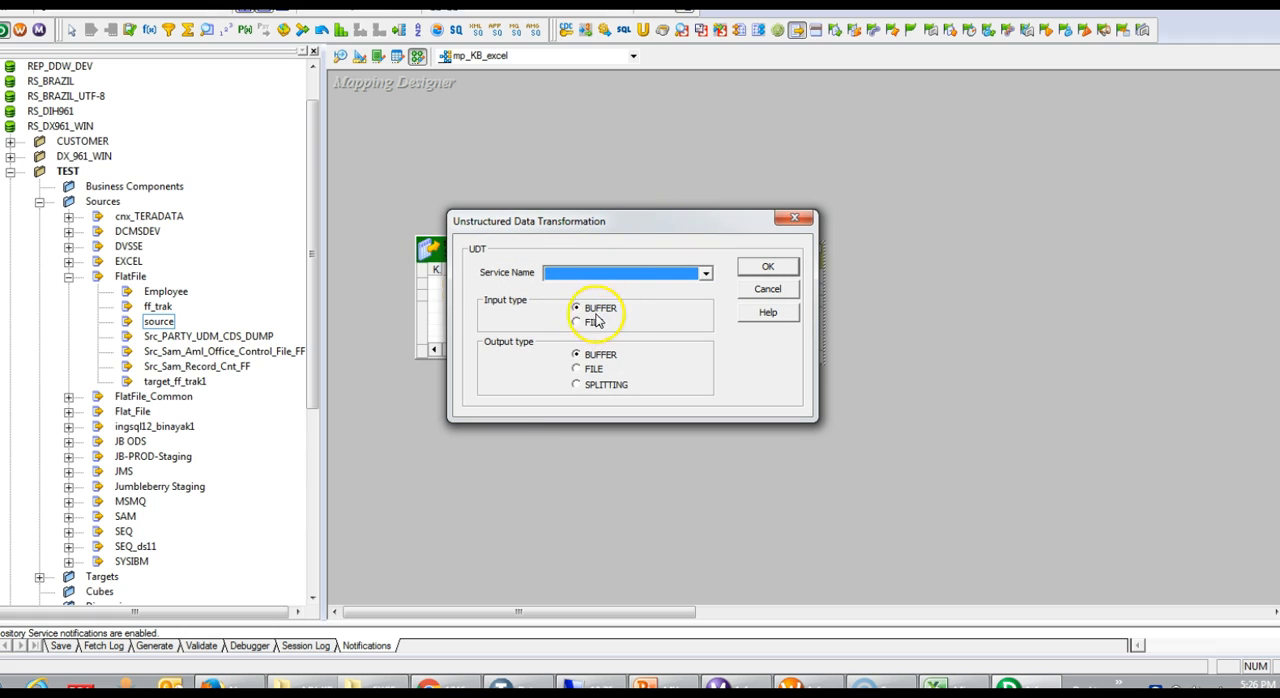
- Add an Unstructured Data Transformation with FILE input after SQ_source, FIELD1 feeding InputBuffer
{"action": "left_click", "coordinate": [576, 320]}
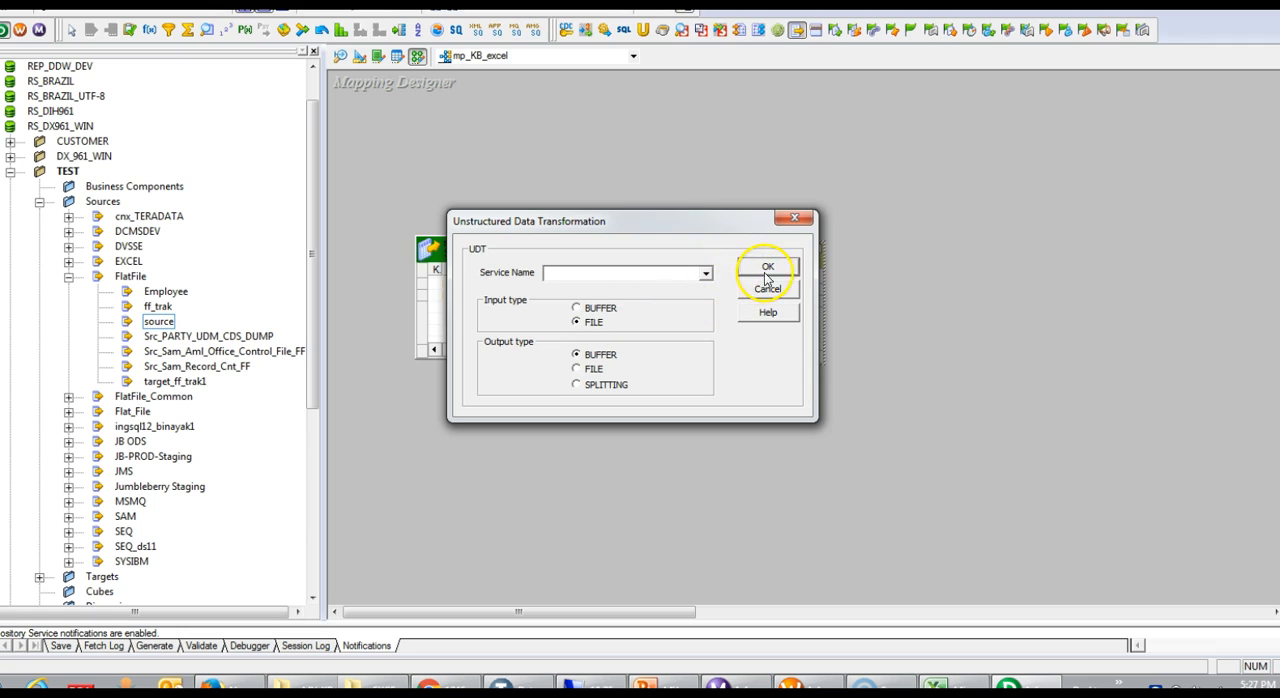
{"action": "left_click", "coordinate": [768, 266]}
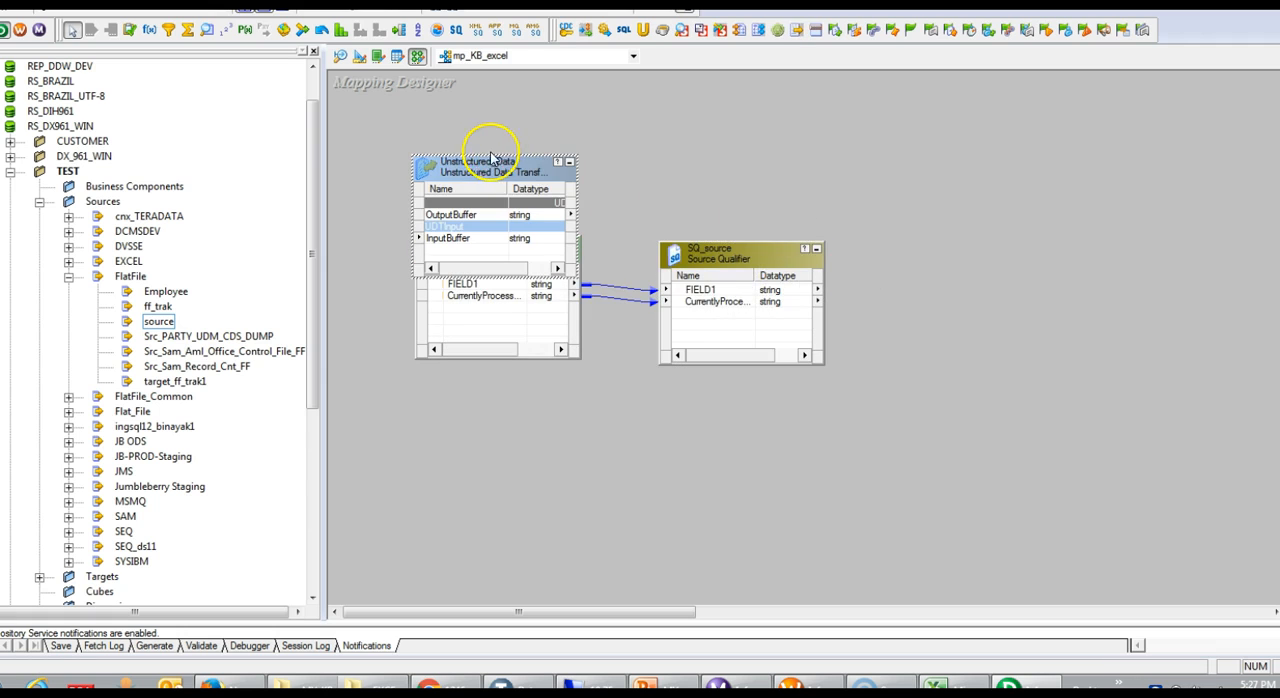
{"action": "left_click_drag", "start_coordinate": [490, 164], "coordinate": [1090, 250]}
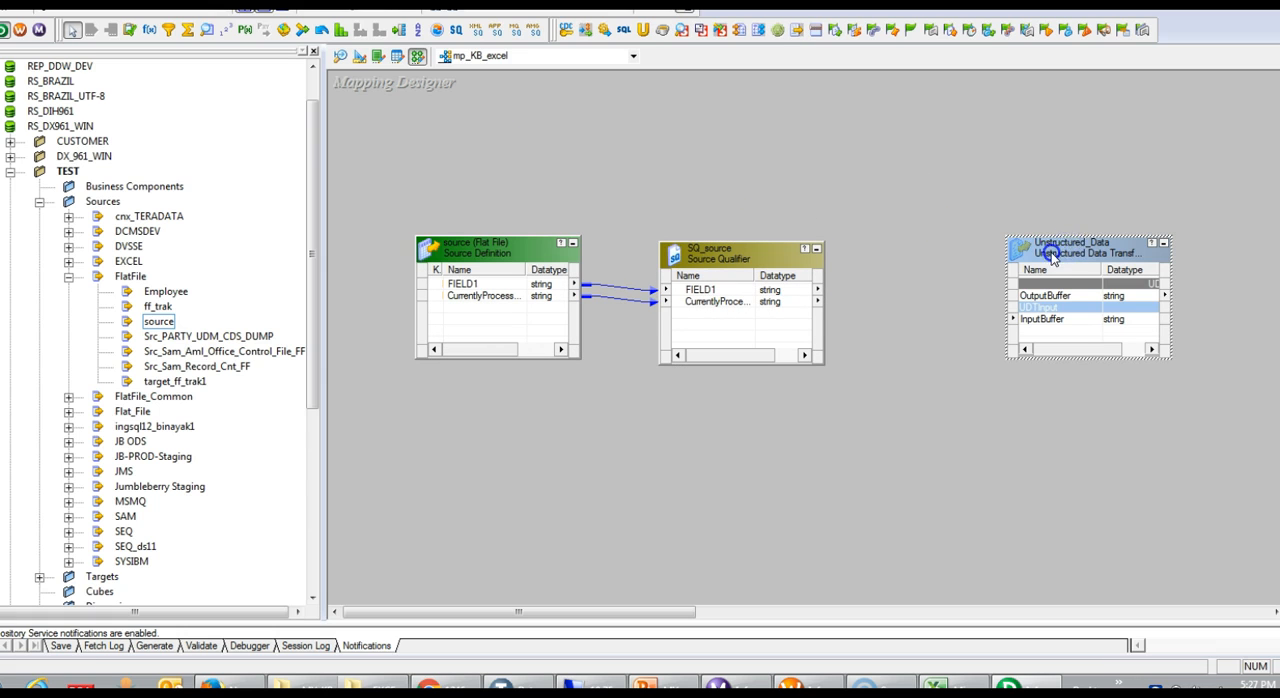
{"action": "left_click_drag", "start_coordinate": [1088, 252], "coordinate": [1020, 246]}
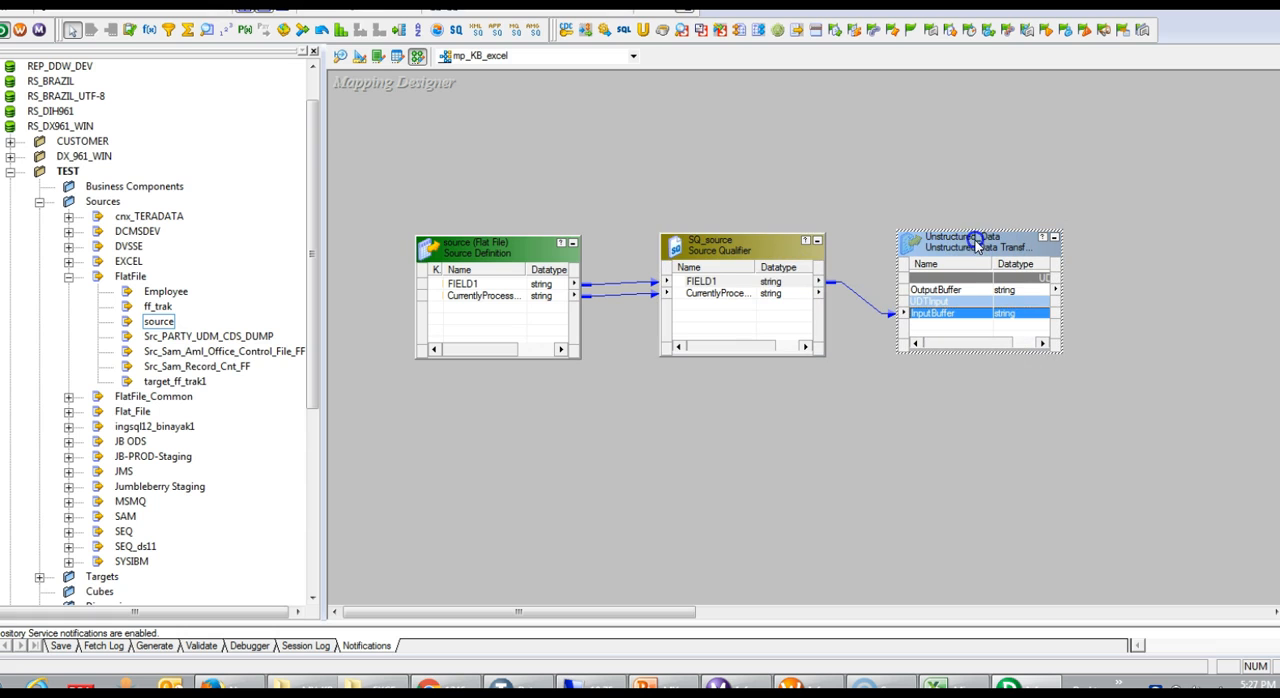
{"action": "mouse_move", "coordinate": [186, 396]}
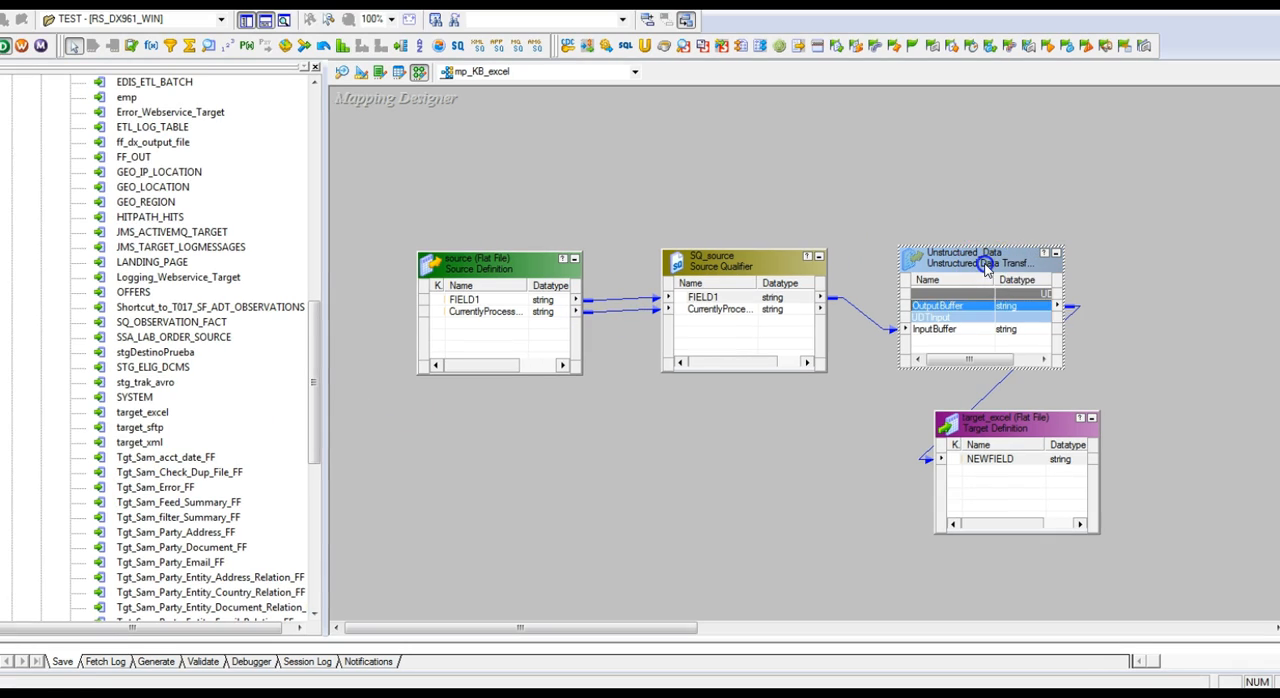
- Set the Unstructured_Data transformation's service name to EXCEL_TO_XML
{"action": "double_click", "coordinate": [984, 262]}
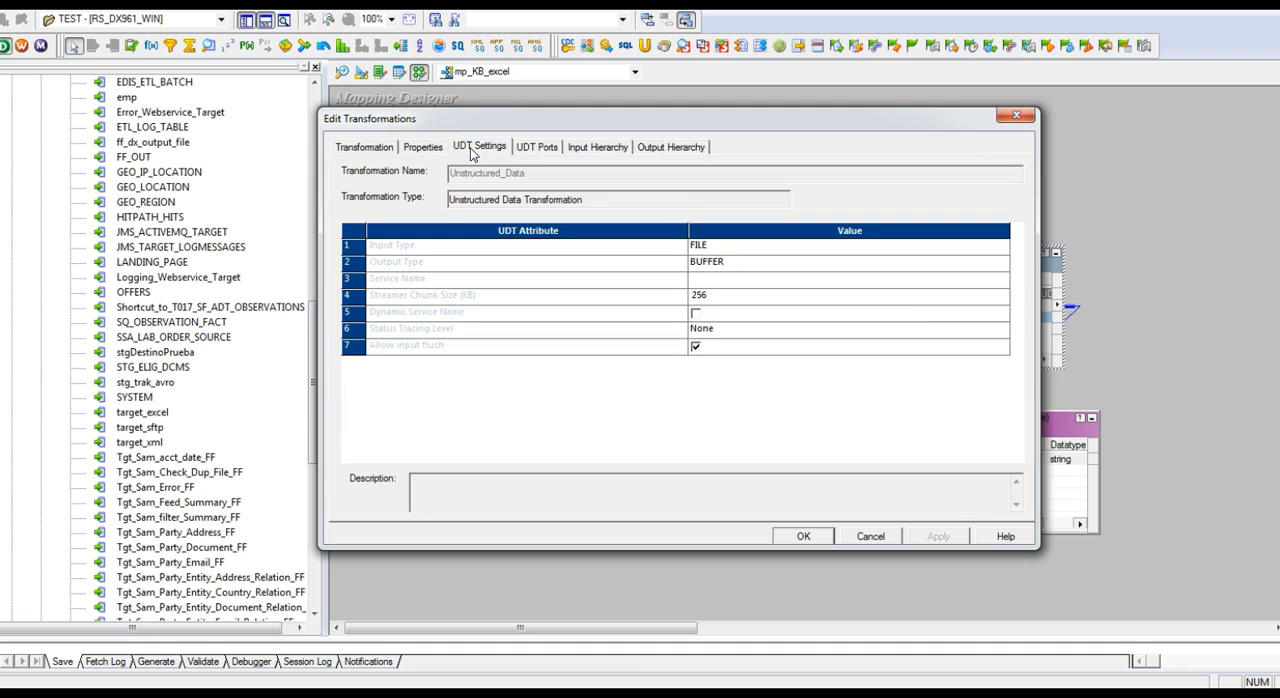
{"action": "mouse_move", "coordinate": [480, 150]}
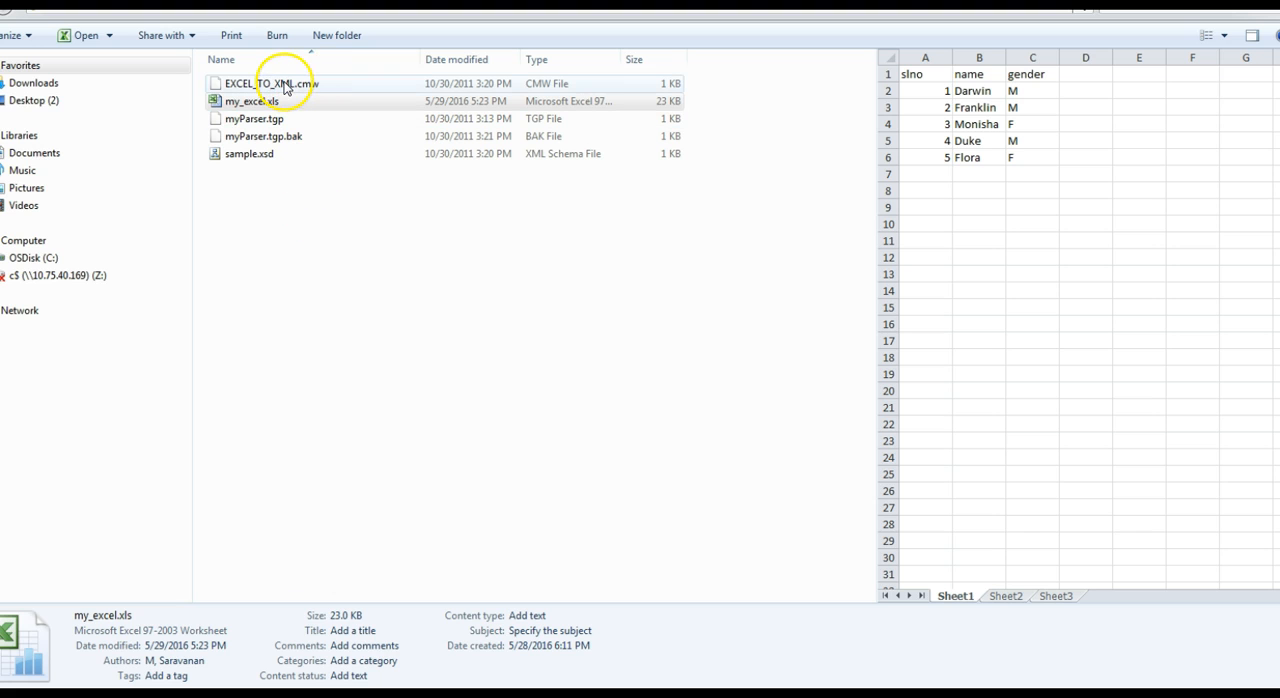
{"action": "left_click", "coordinate": [270, 84]}
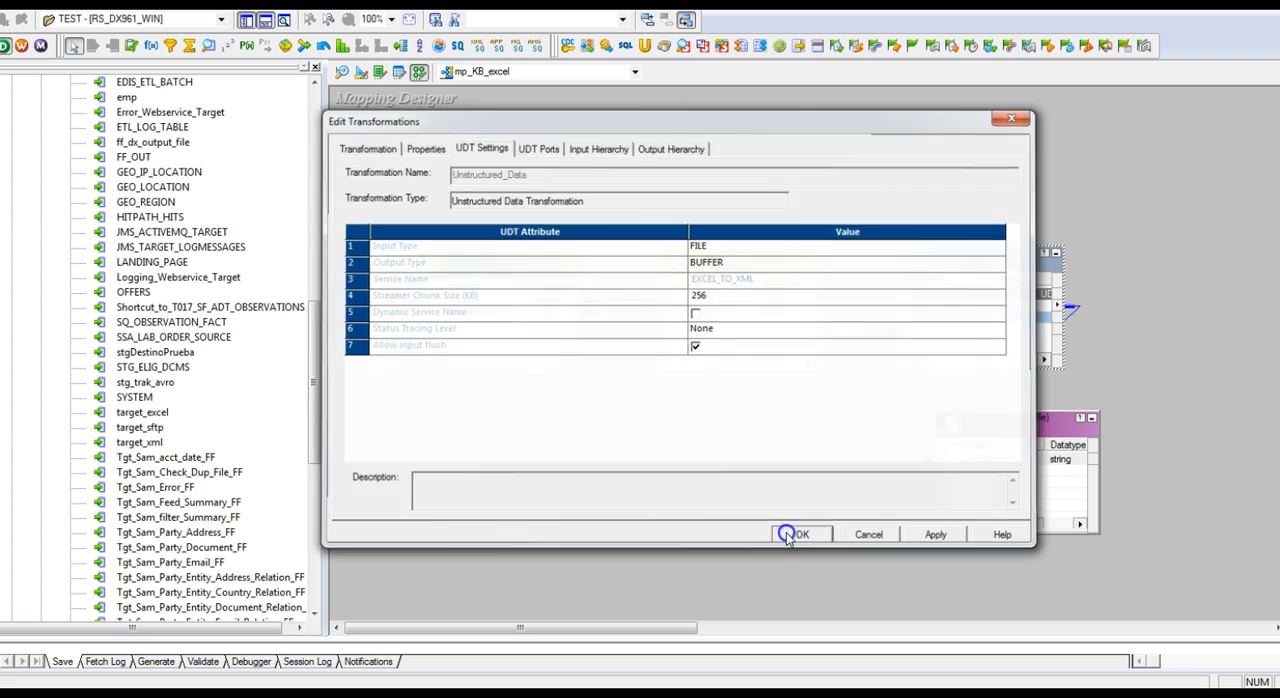
{"action": "left_click", "coordinate": [800, 534]}
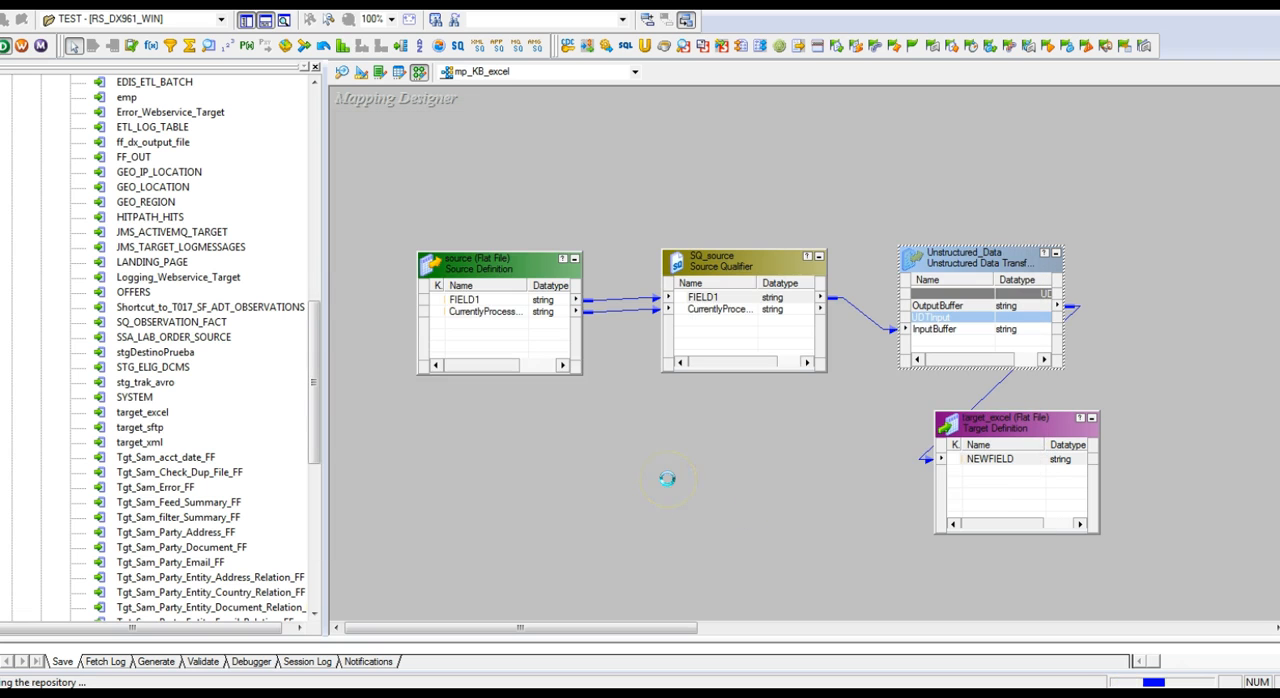
{"action": "mouse_move", "coordinate": [668, 486]}
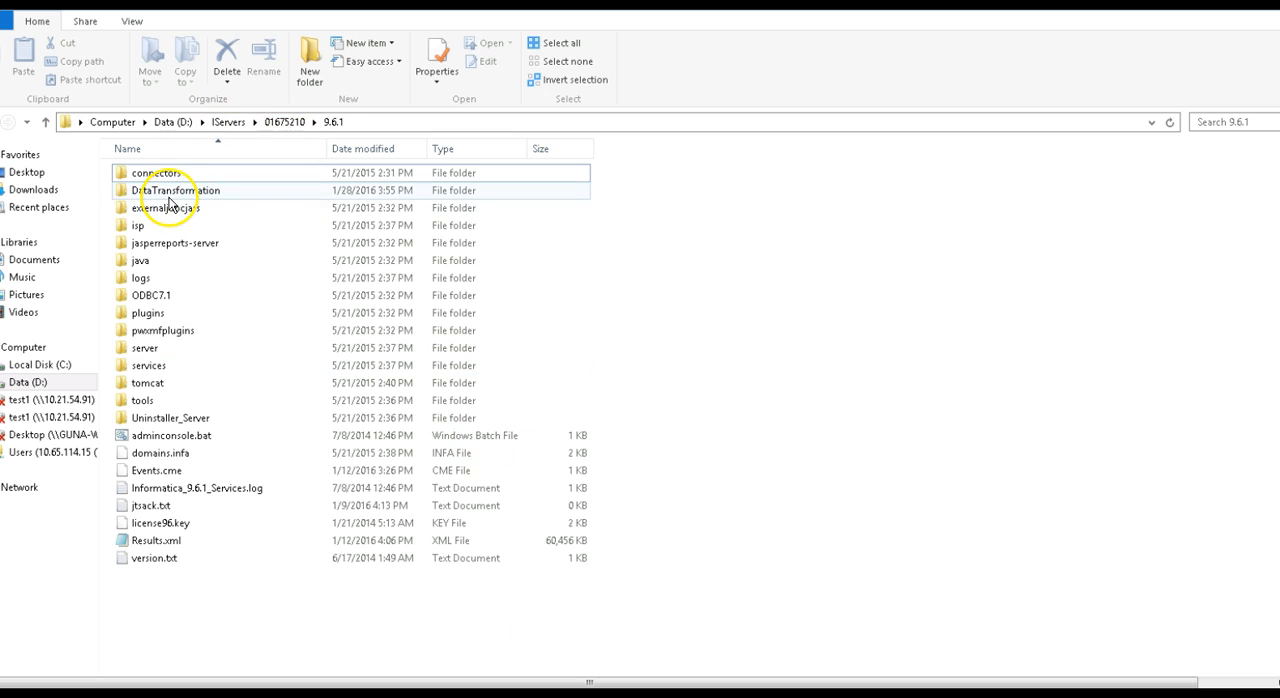
- Browse to DataTransformation\ServiceDB to see the deployed EXCEL_TO_XML service
{"action": "double_click", "coordinate": [176, 190]}
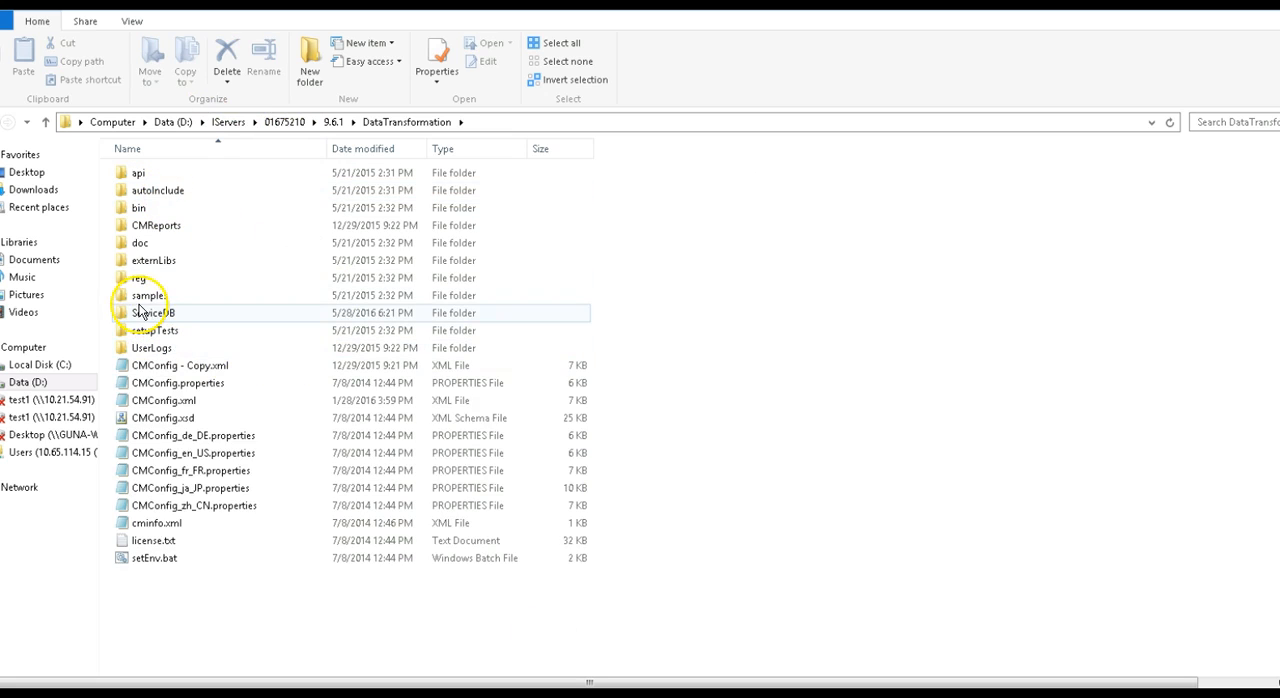
{"action": "left_click", "coordinate": [148, 296]}
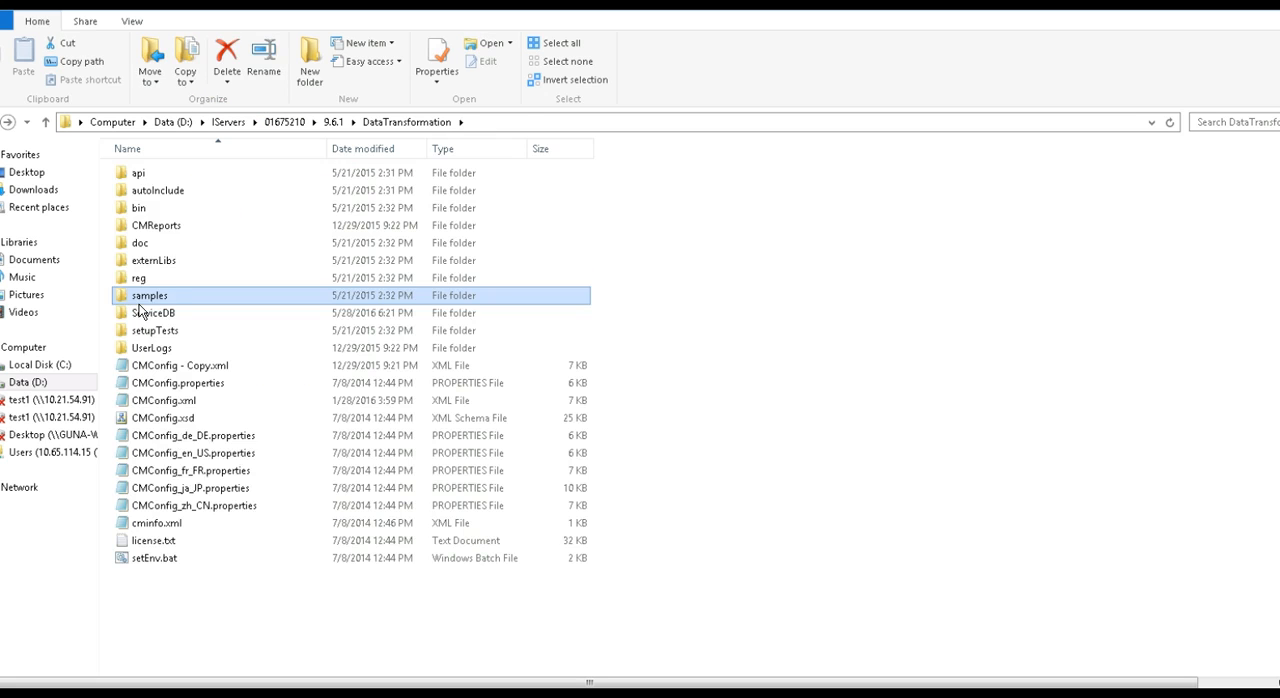
{"action": "double_click", "coordinate": [156, 312]}
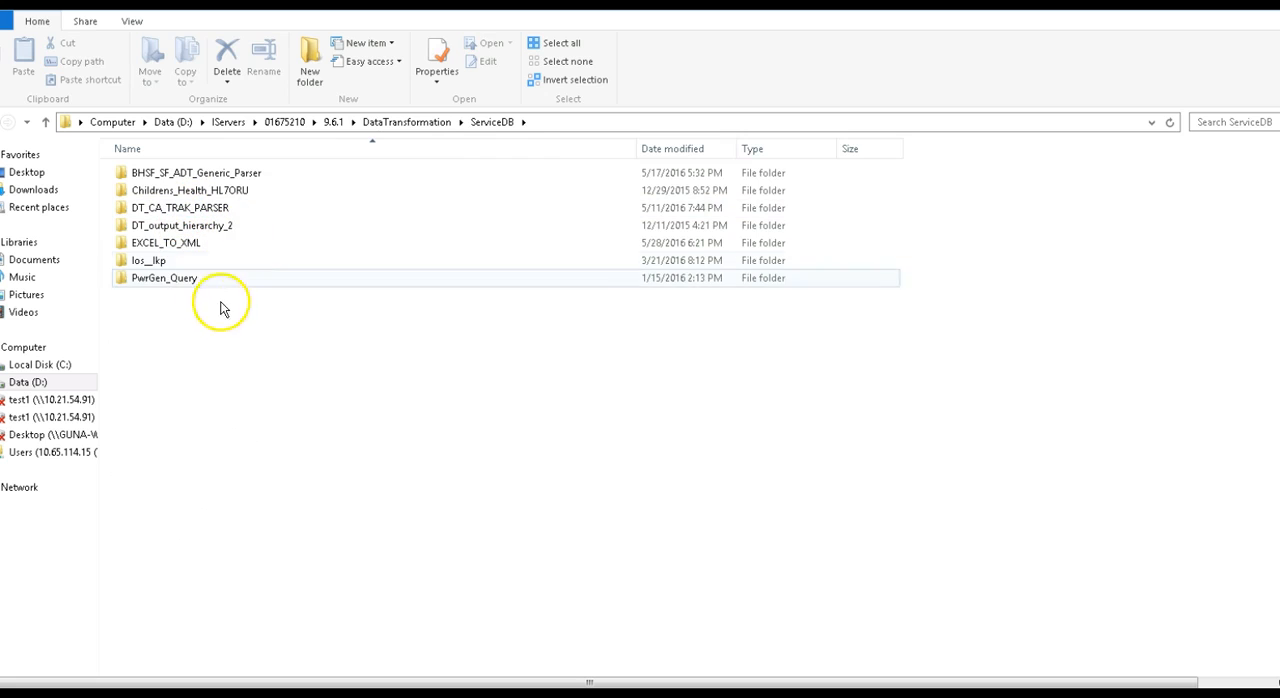
{"action": "double_click", "coordinate": [164, 242]}
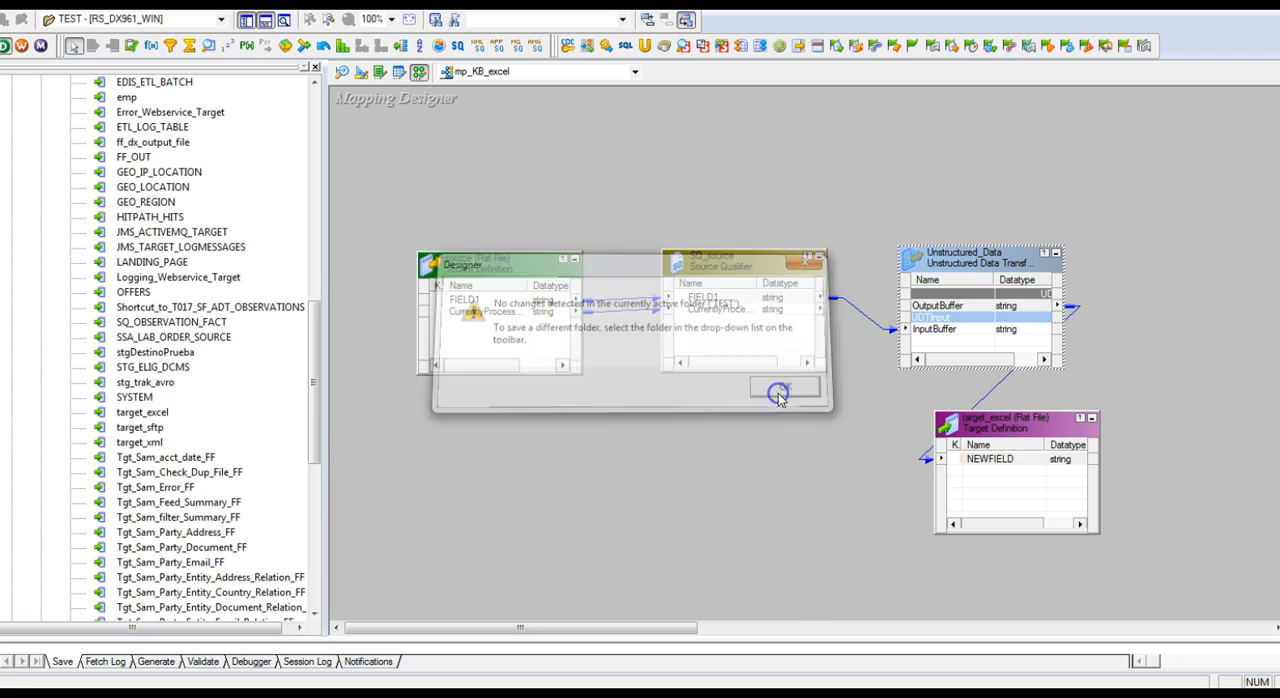
- Create a new workflow named wf_KB_excel
{"action": "left_click", "coordinate": [786, 388]}
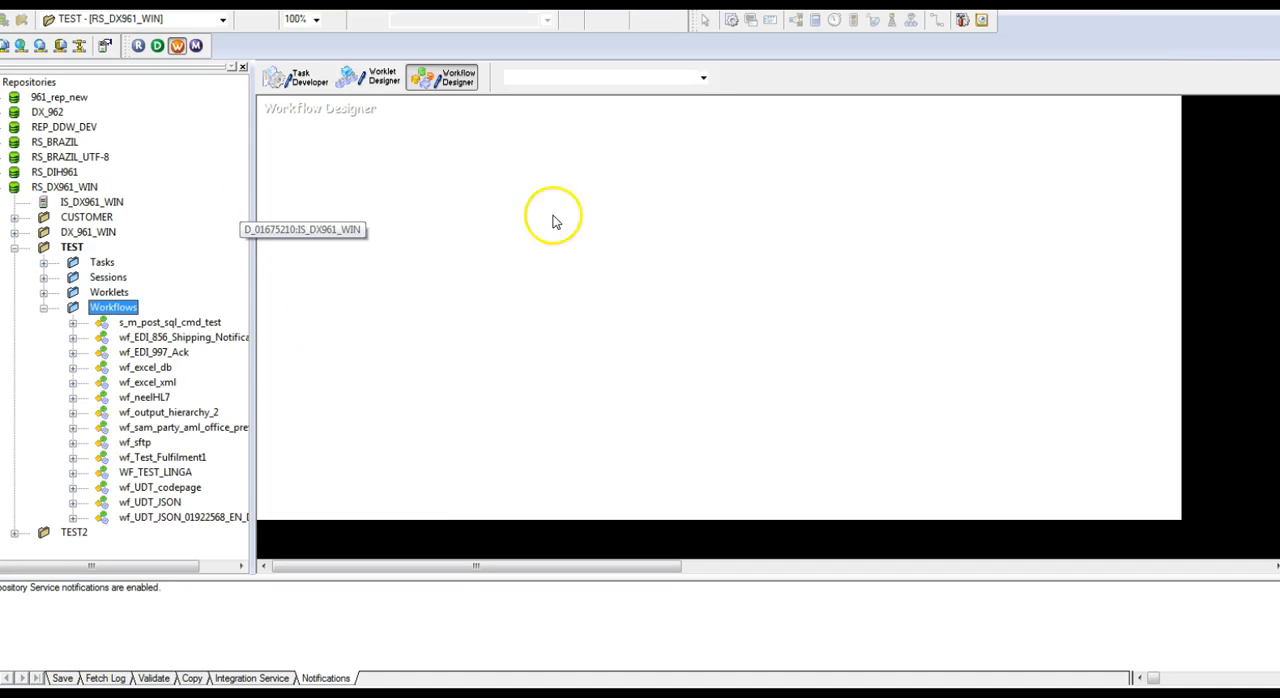
{"action": "mouse_move", "coordinate": [400, 160]}
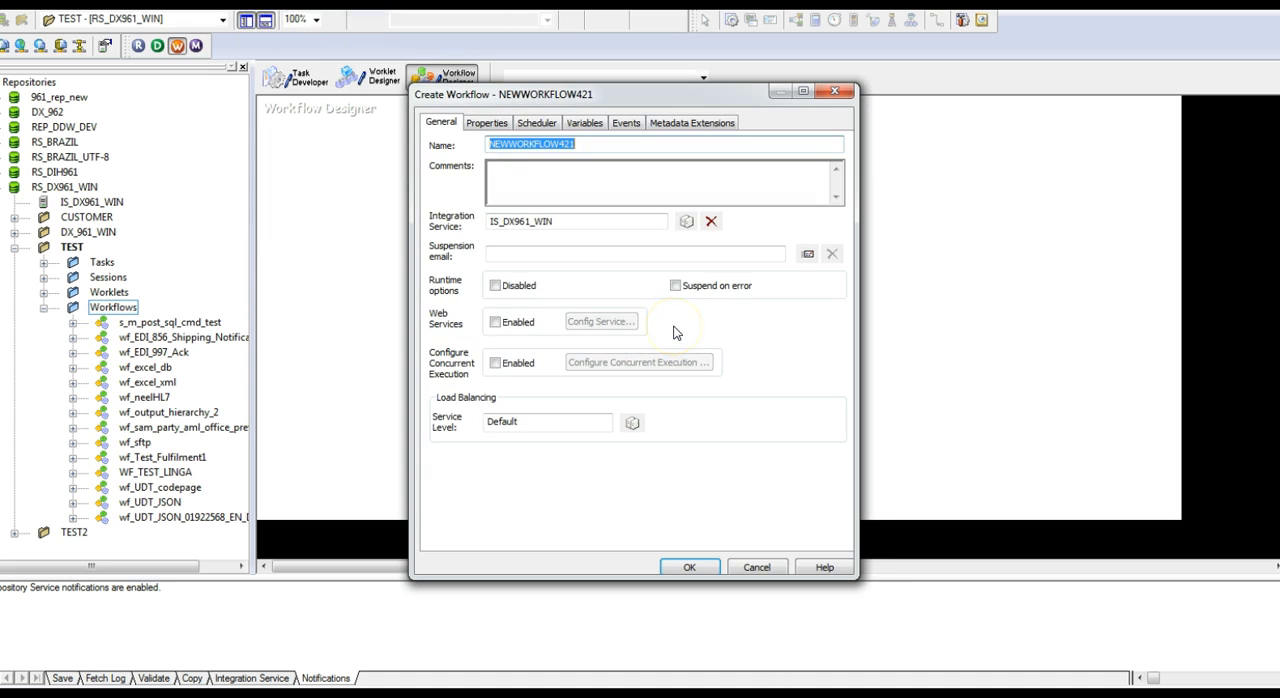
{"action": "type", "text": "wf_KB_excel"}
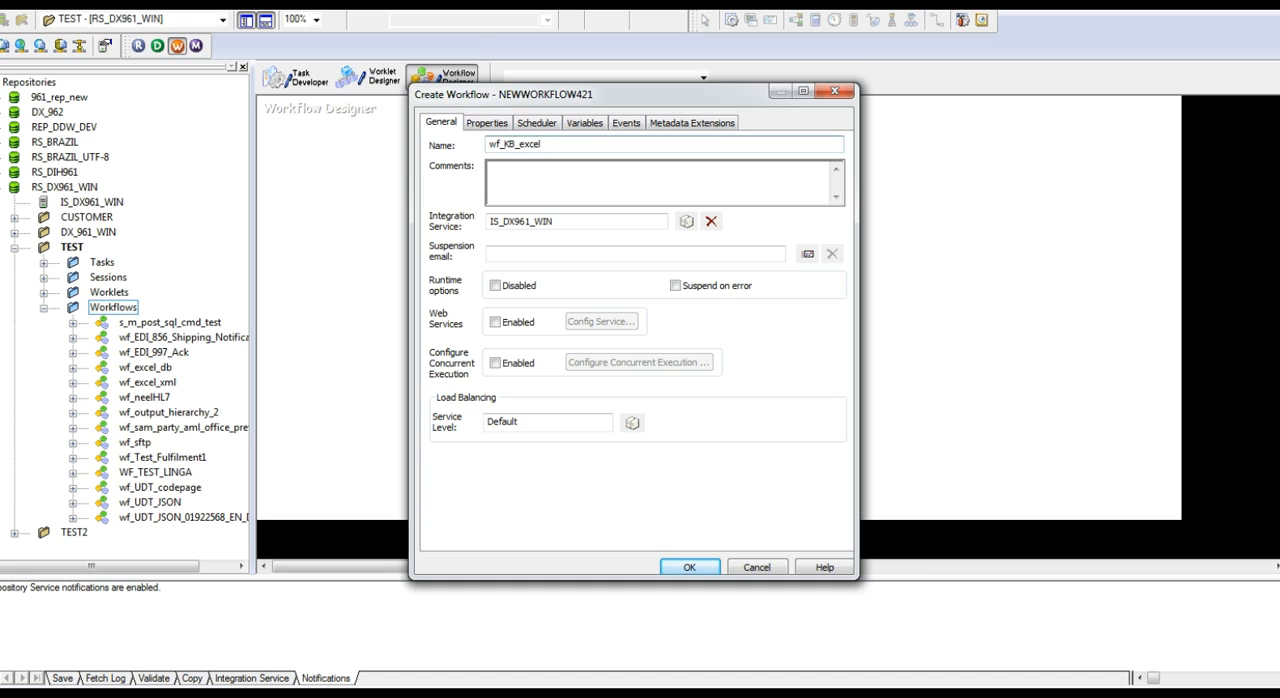
{"action": "left_click", "coordinate": [688, 568]}
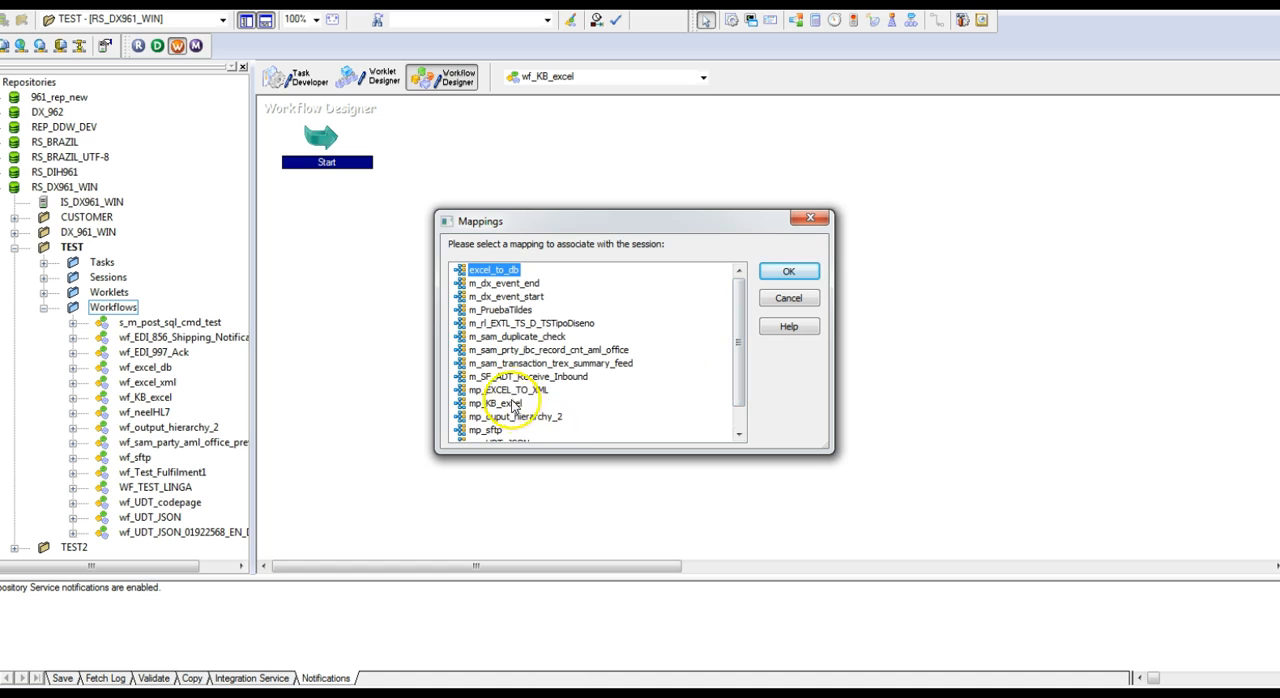
- Add a session for mapping mp_KB_excel and link it from the Start task
{"action": "left_click", "coordinate": [788, 272]}
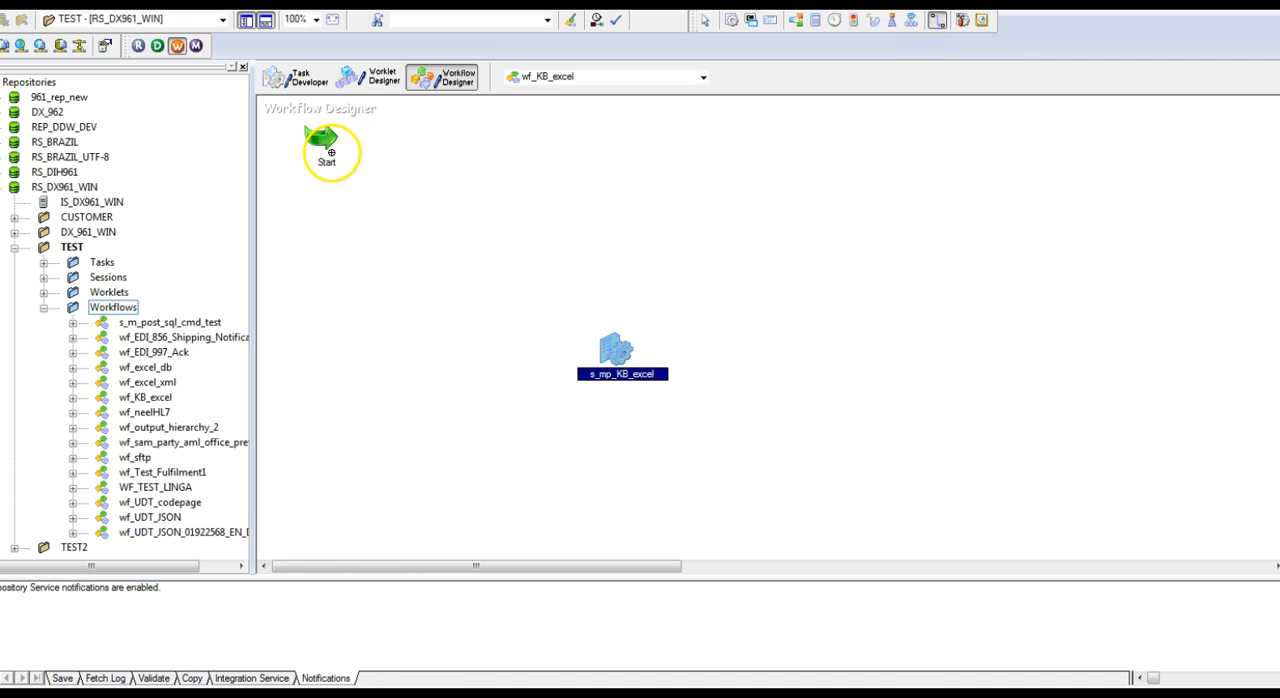
{"action": "left_click_drag", "start_coordinate": [328, 144], "coordinate": [620, 350]}
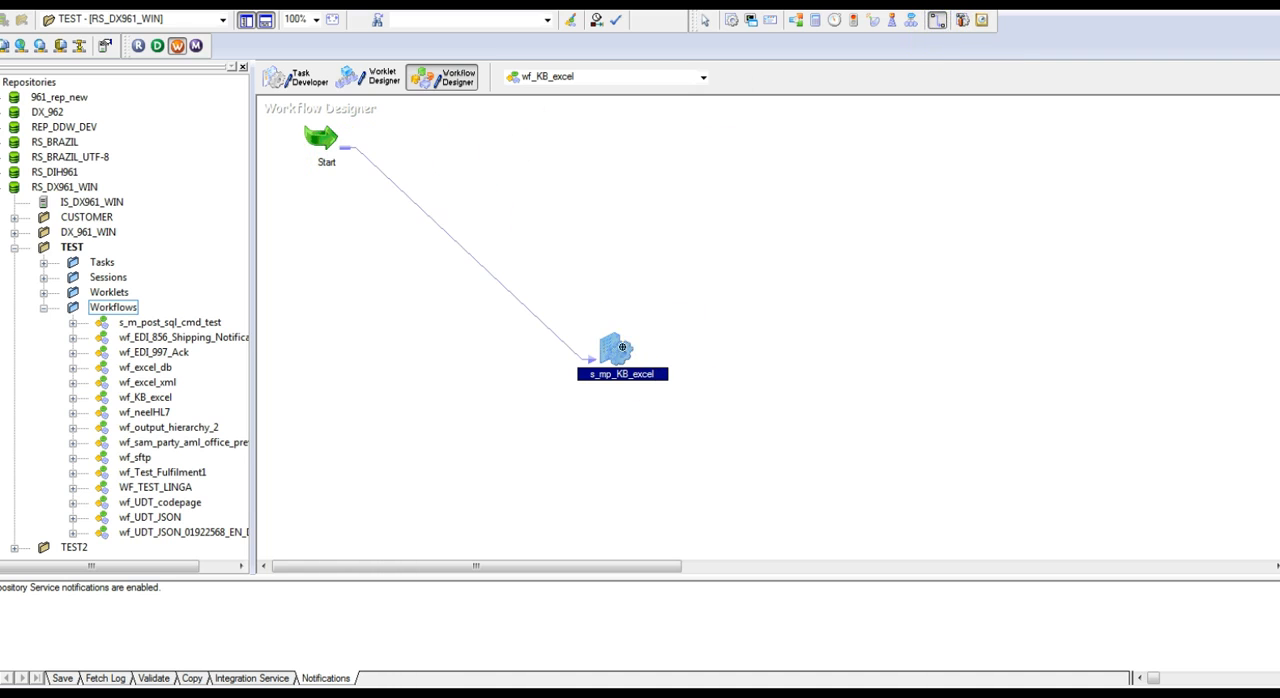
- Set the SQ_source reader's source file name in the session's Mapping settings
{"action": "double_click", "coordinate": [616, 350]}
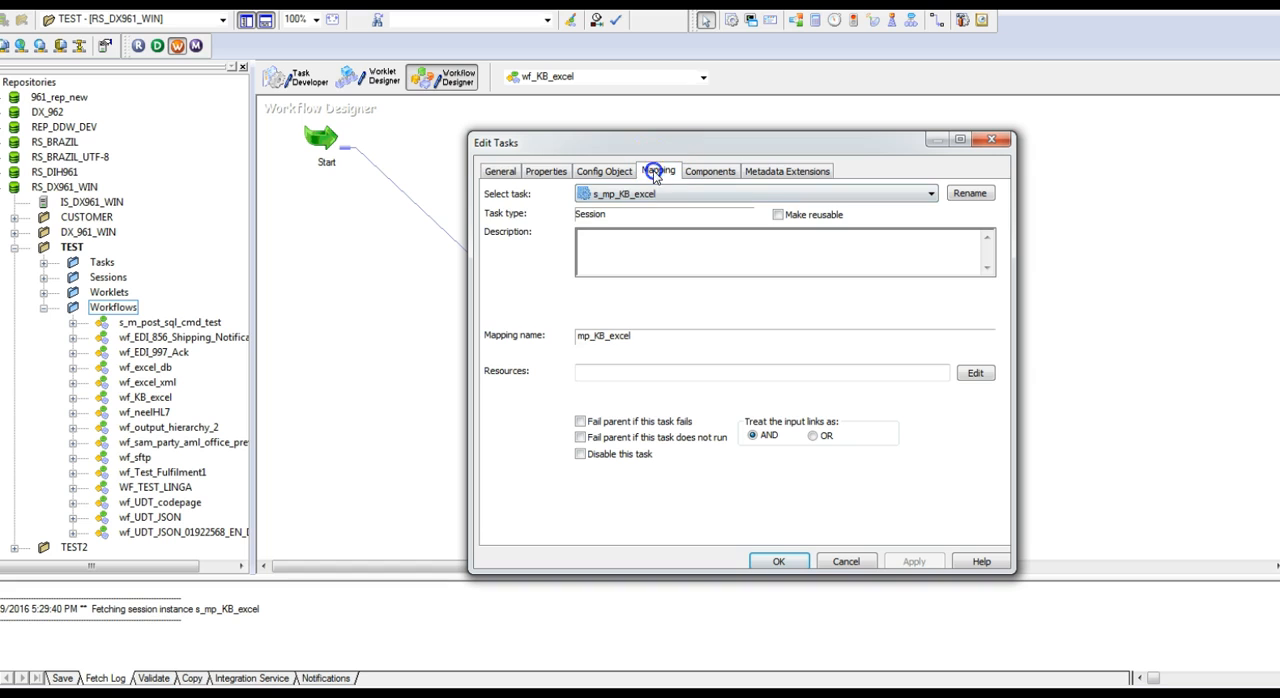
{"action": "left_click", "coordinate": [658, 170]}
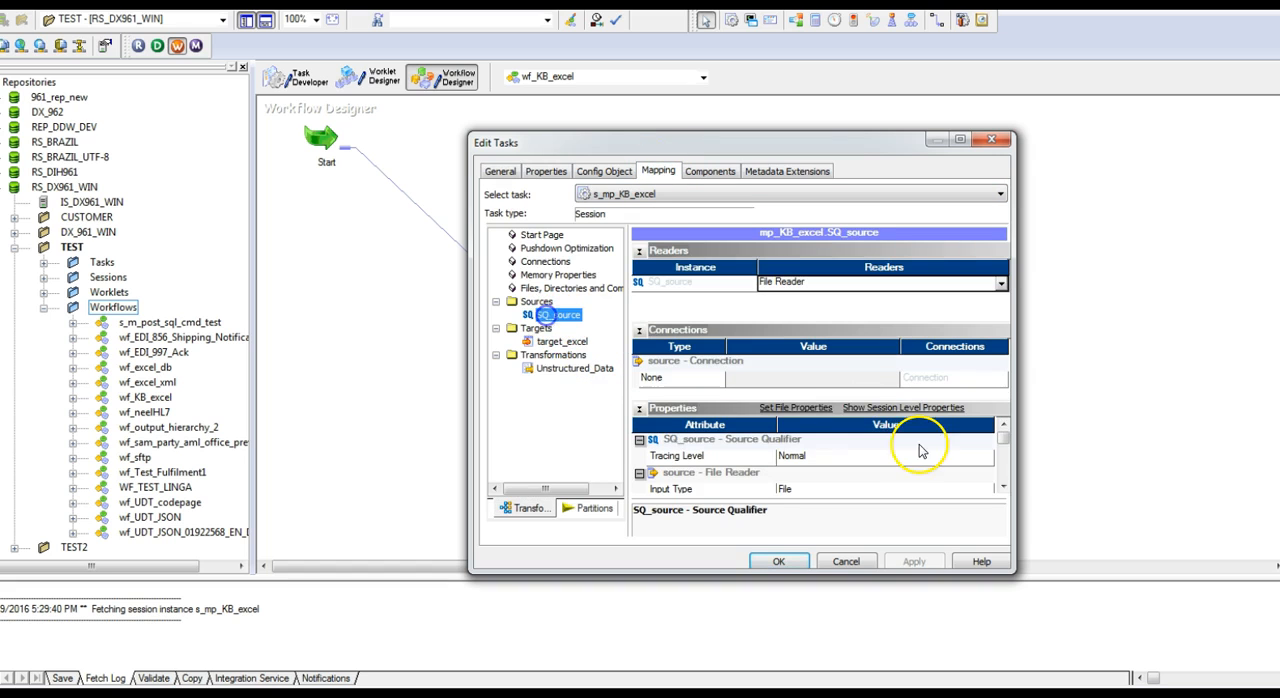
{"action": "left_click", "coordinate": [1006, 490]}
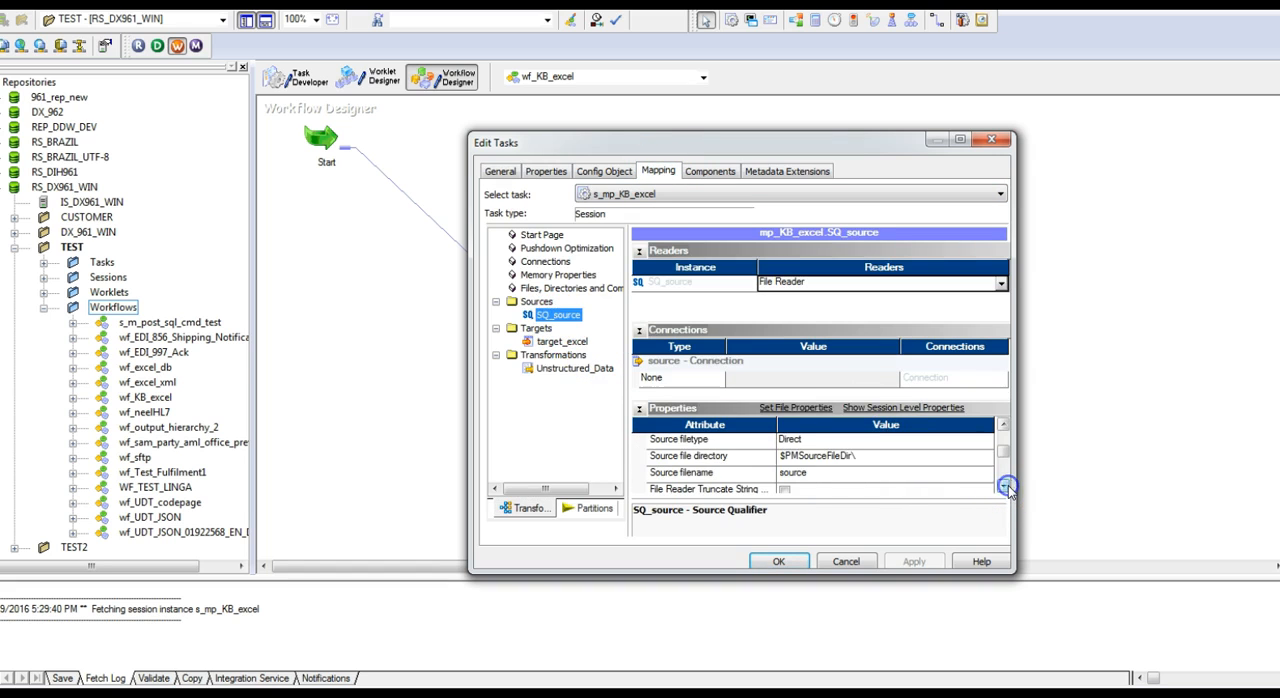
{"action": "left_click", "coordinate": [884, 472]}
{"action": "type", "text": ".txt"}
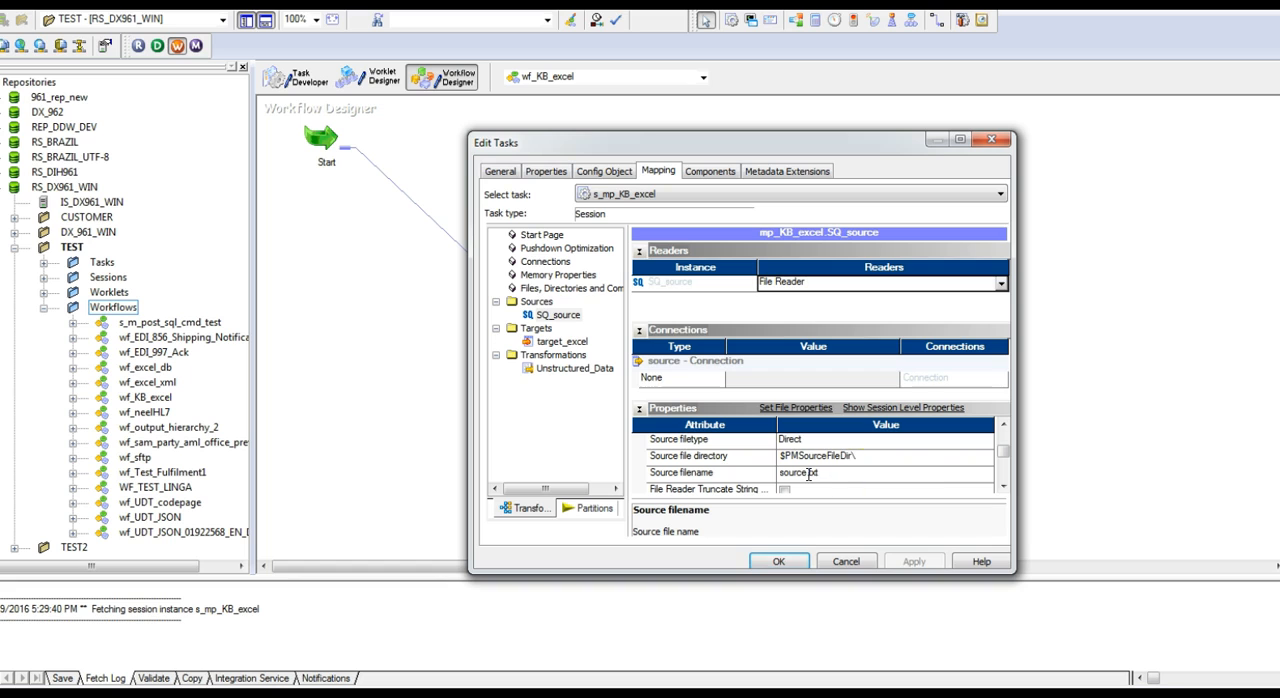
- Set the target_excel writer's output filename to target_excel1.xml and confirm
{"action": "left_click", "coordinate": [562, 340]}
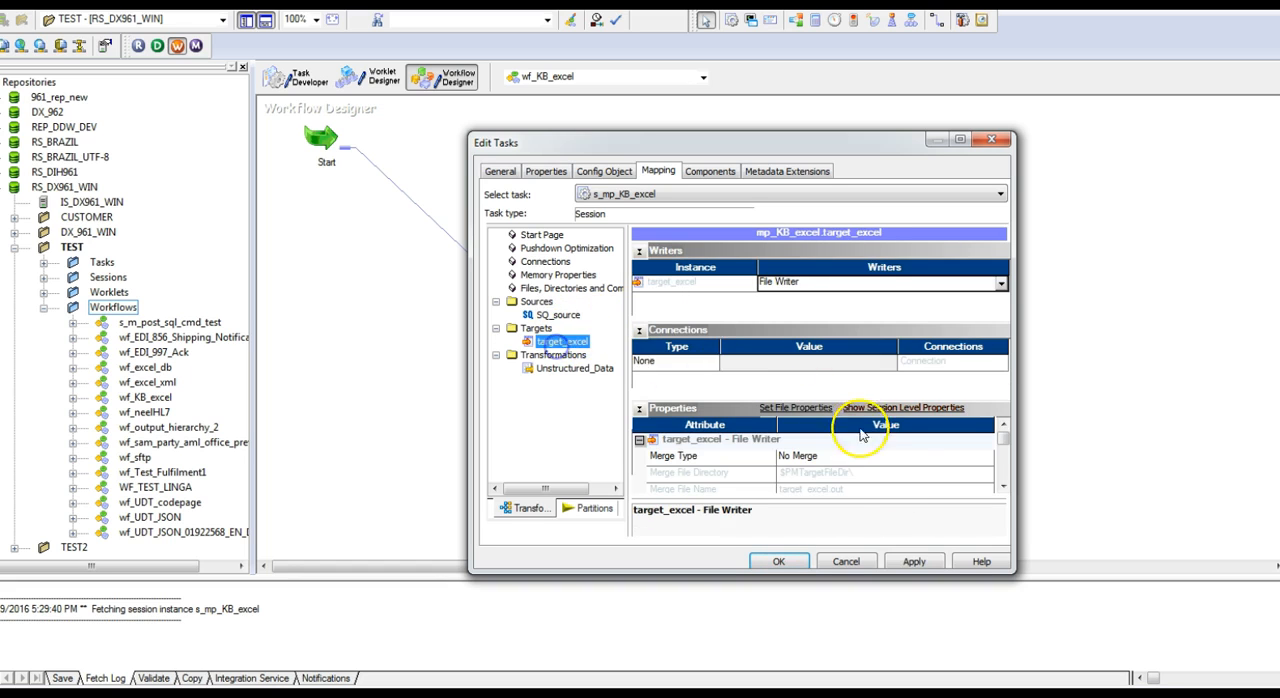
{"action": "scroll", "scroll_direction": "down", "scroll_amount": 3}
{"action": "type", "text": "target_excel1.xml"}
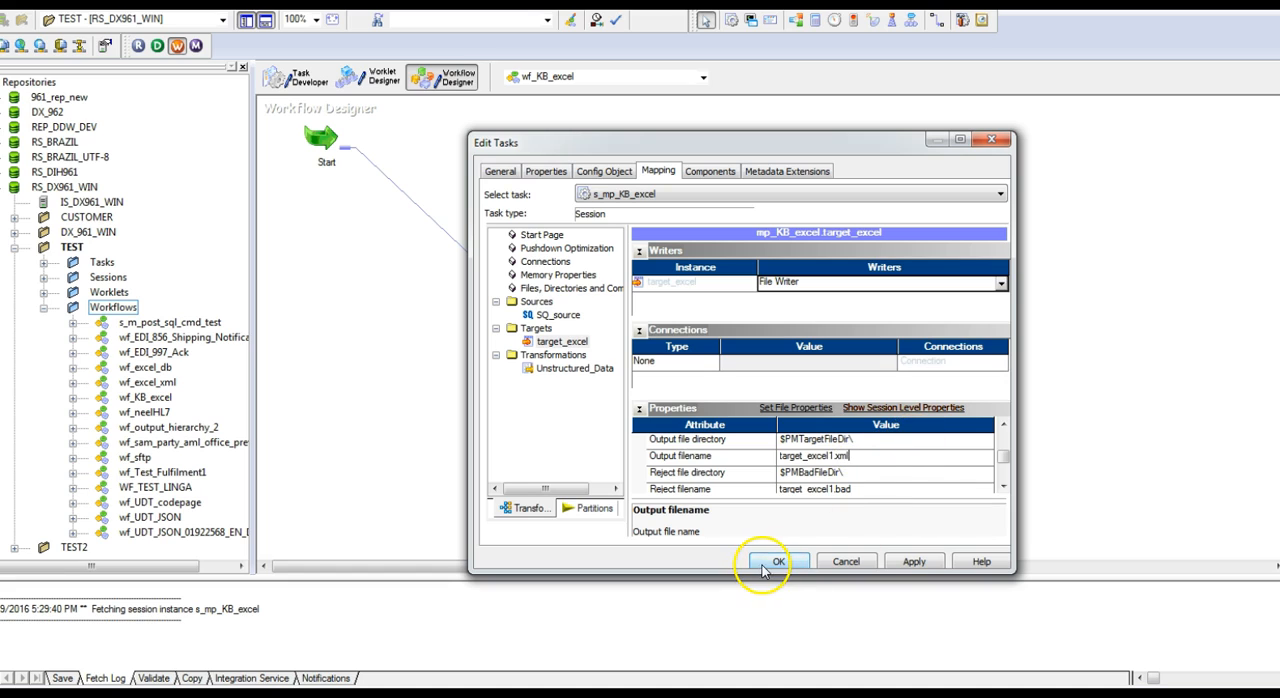
{"action": "left_click", "coordinate": [778, 560]}
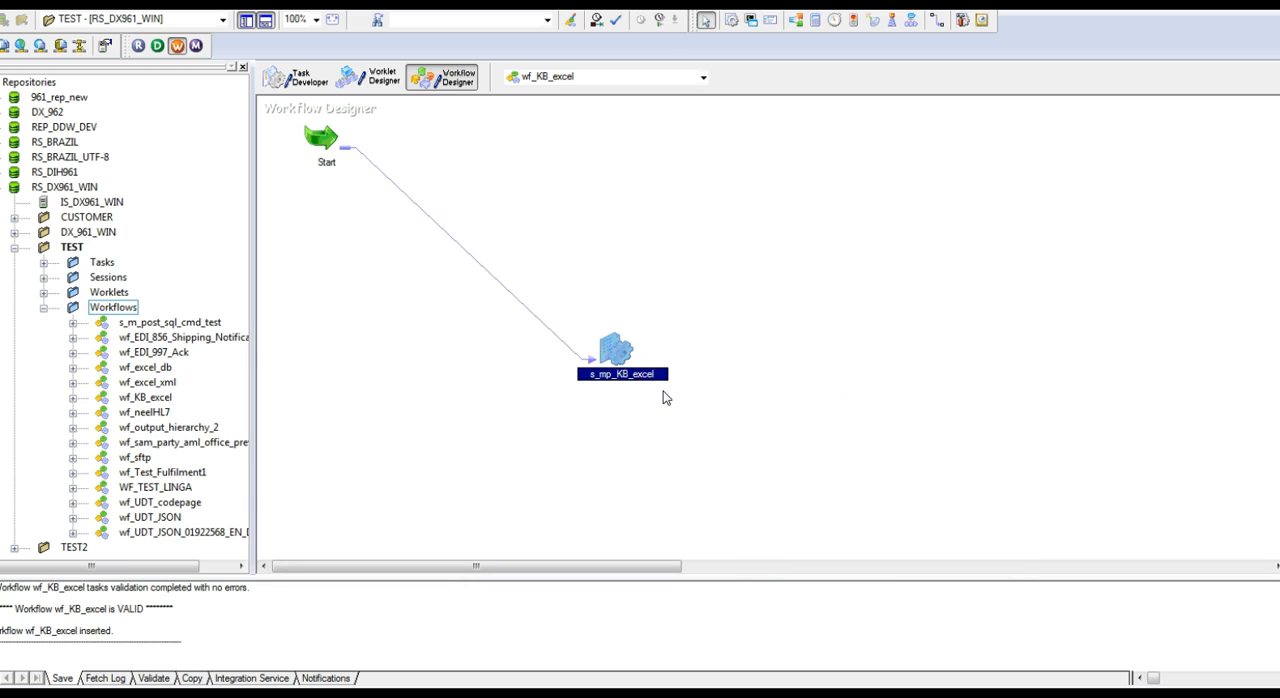
{"action": "mouse_move", "coordinate": [504, 608]}
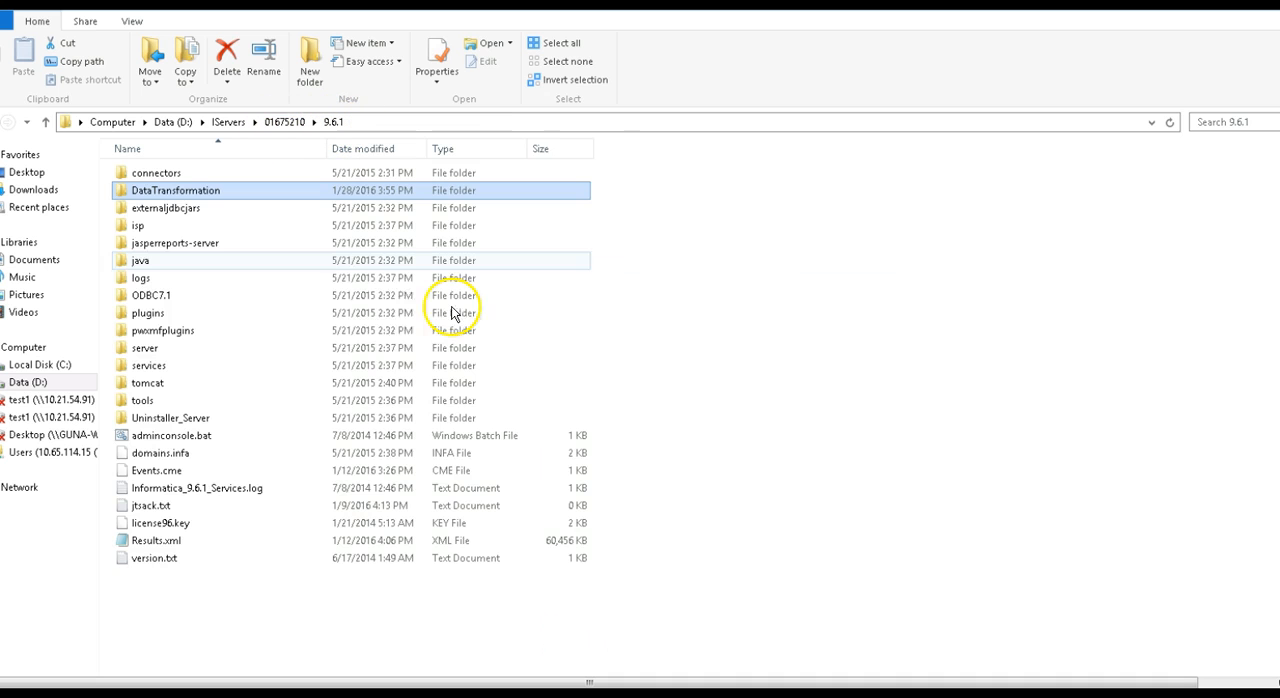
- Check source.txt in SrcFiles for the Excel file path
{"action": "double_click", "coordinate": [144, 348]}
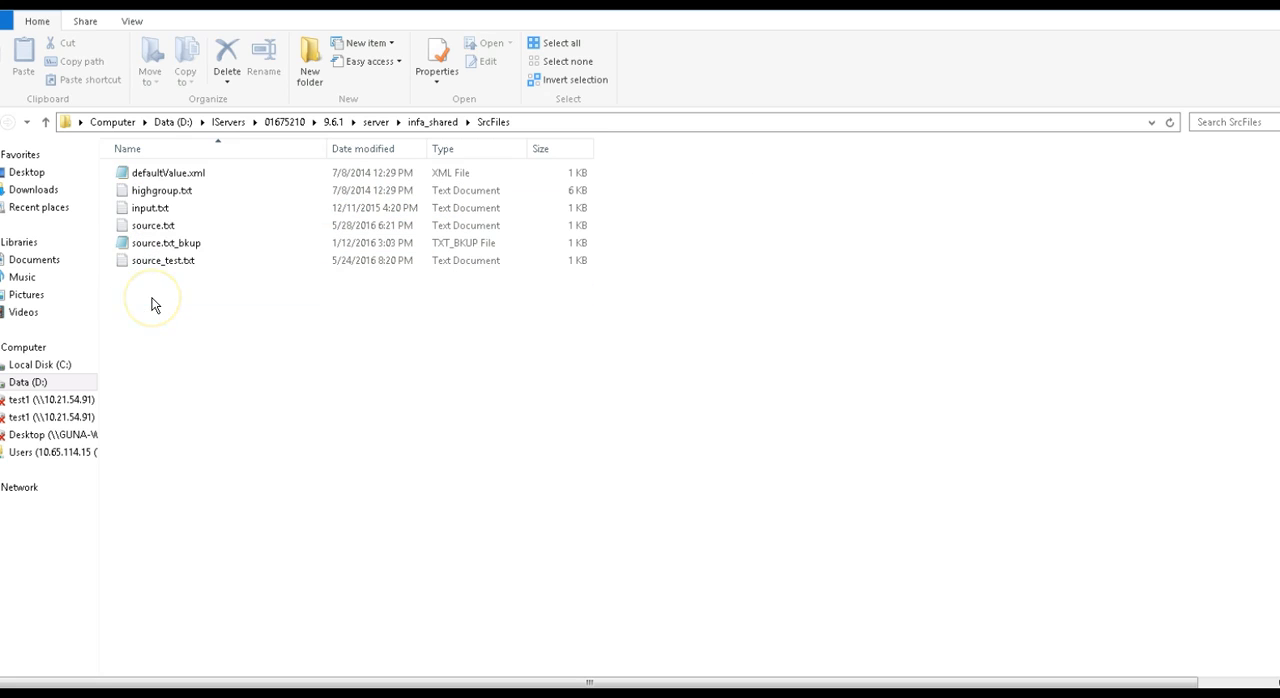
{"action": "double_click", "coordinate": [152, 226]}
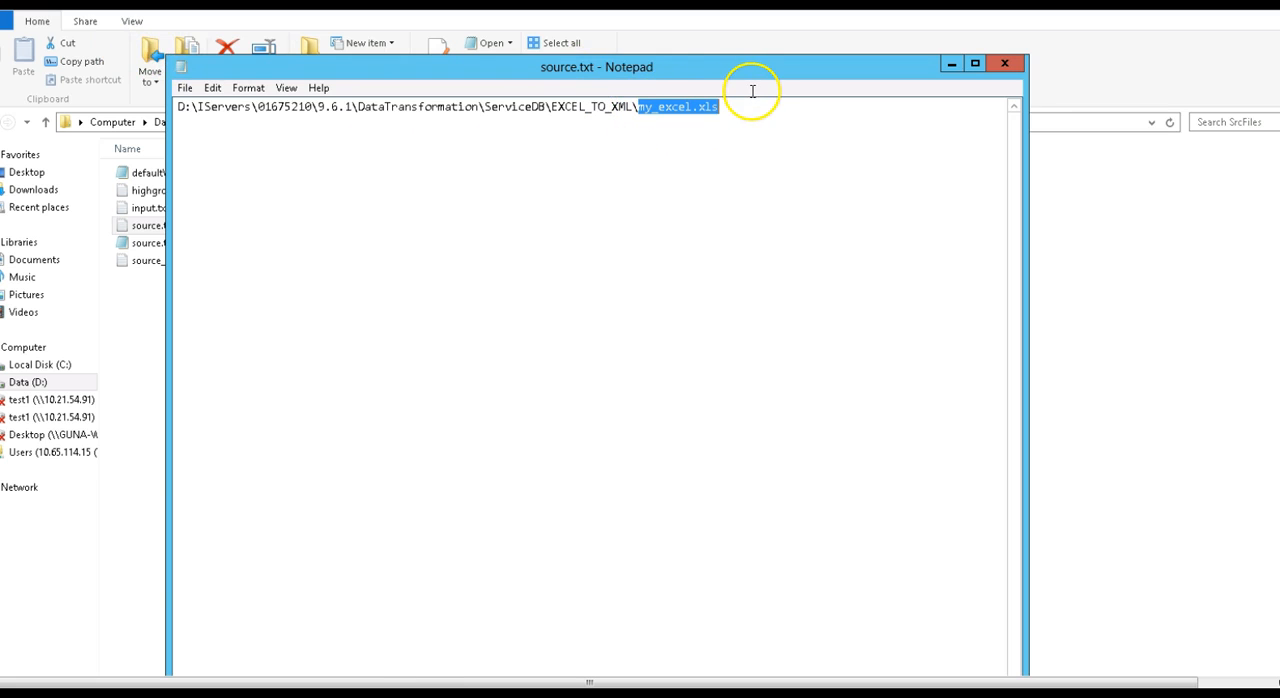
{"action": "mouse_move", "coordinate": [726, 104]}
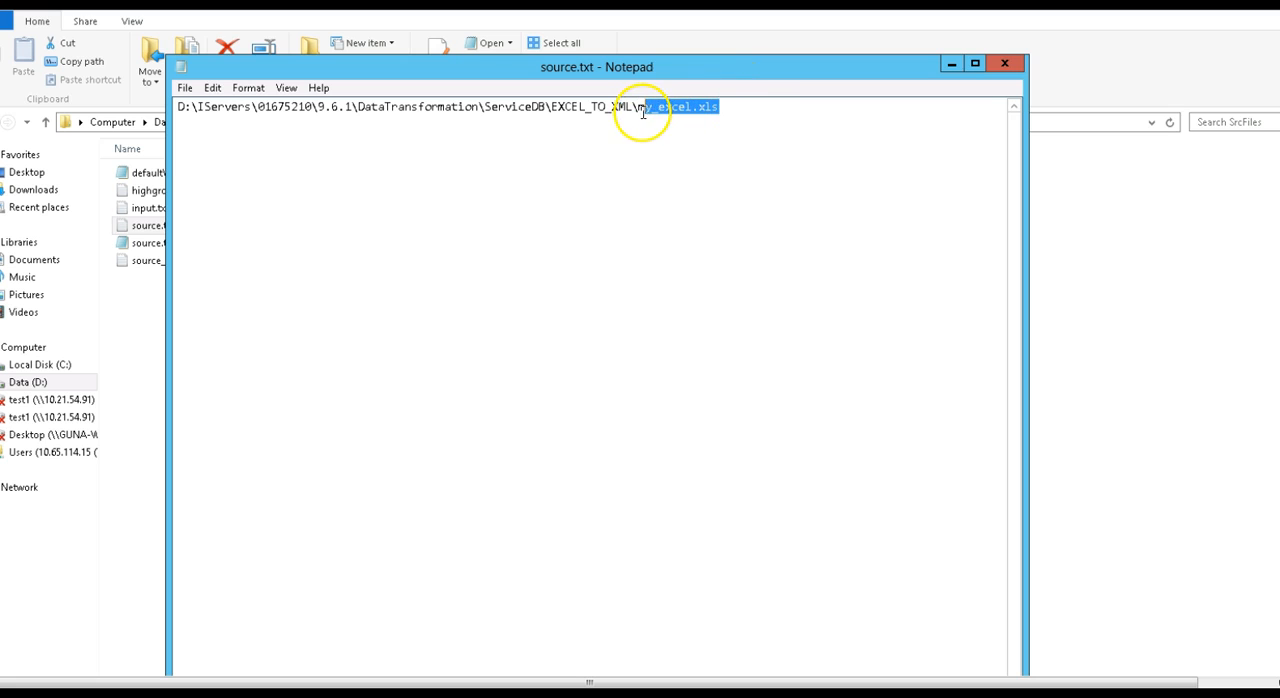
{"action": "left_click", "coordinate": [1008, 62]}
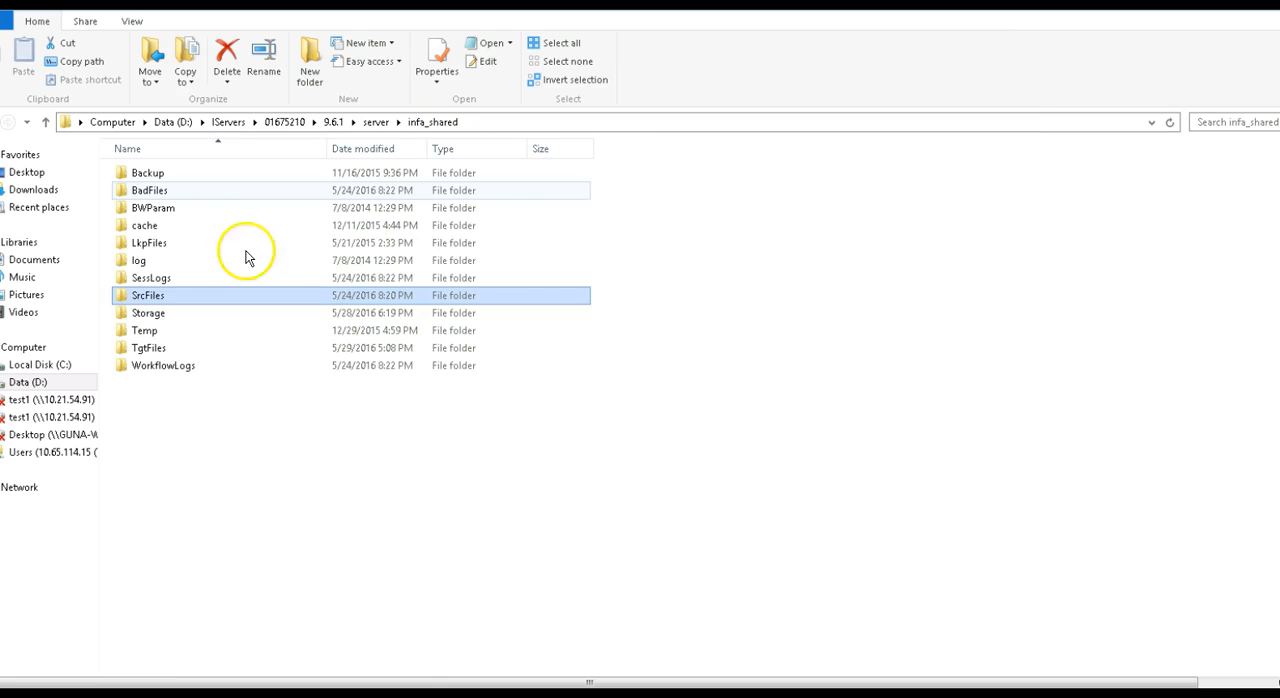
- Refresh the still-empty TgtFiles output folder
{"action": "left_click", "coordinate": [148, 348]}
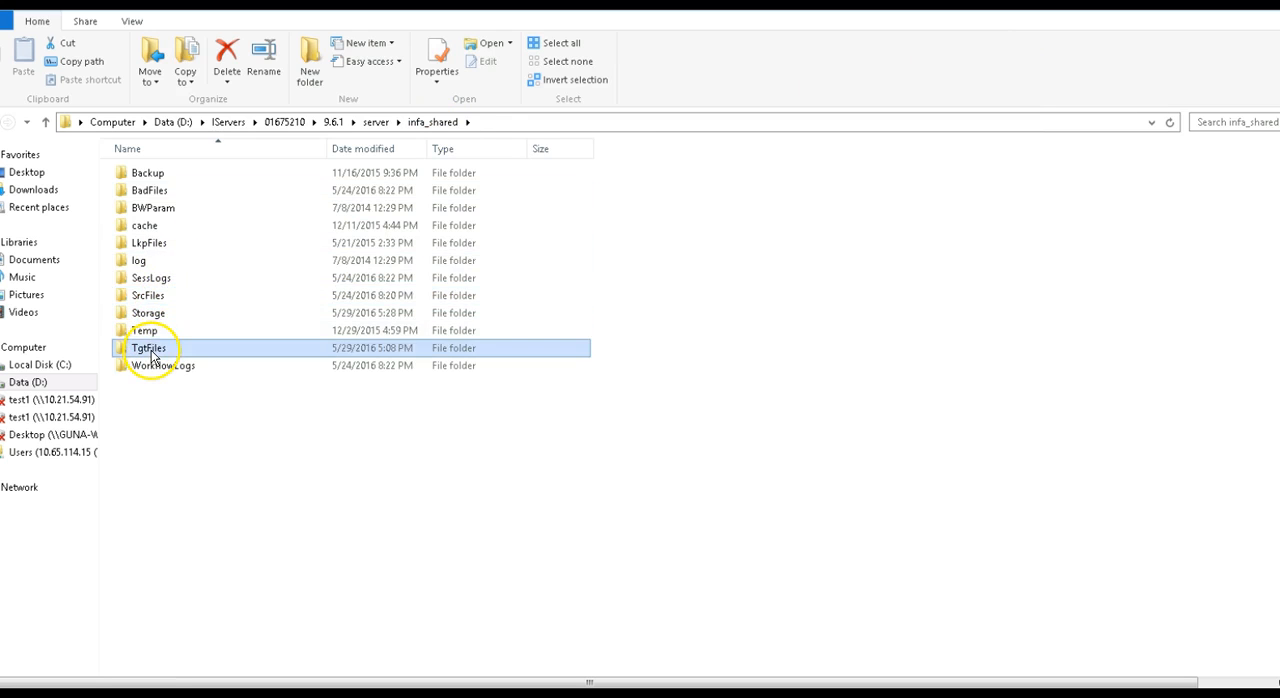
{"action": "right_click", "coordinate": [472, 336]}
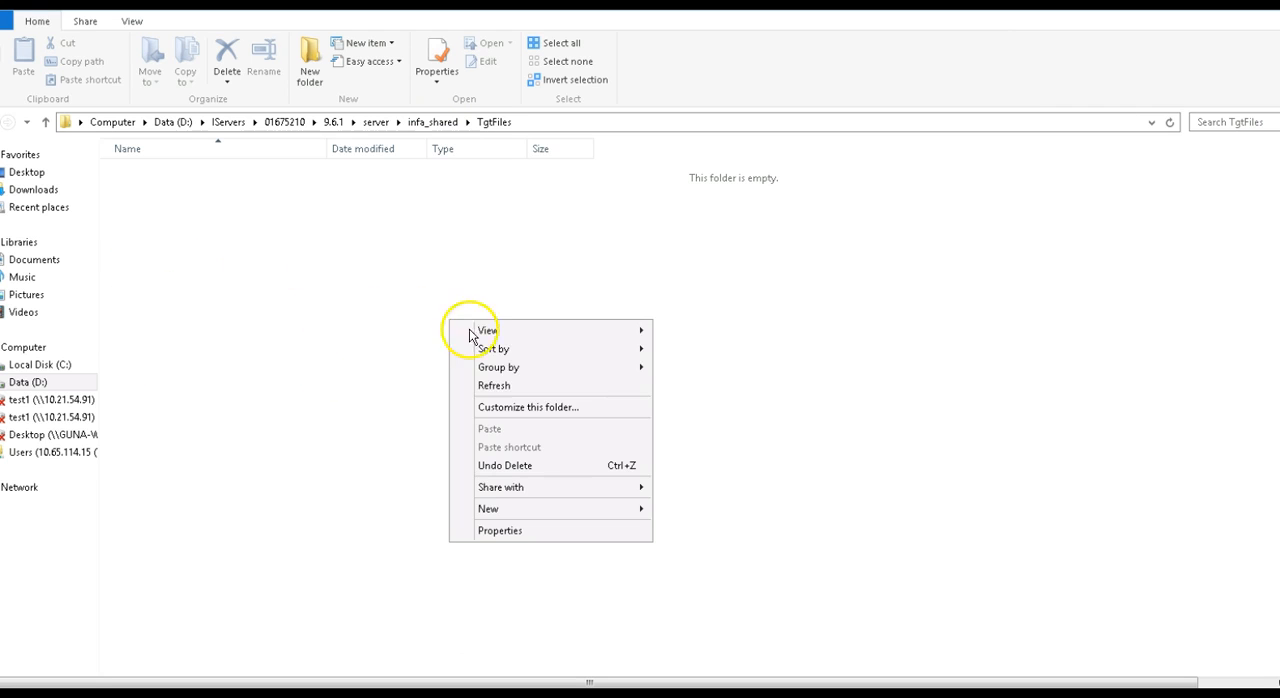
{"action": "left_click", "coordinate": [488, 392]}
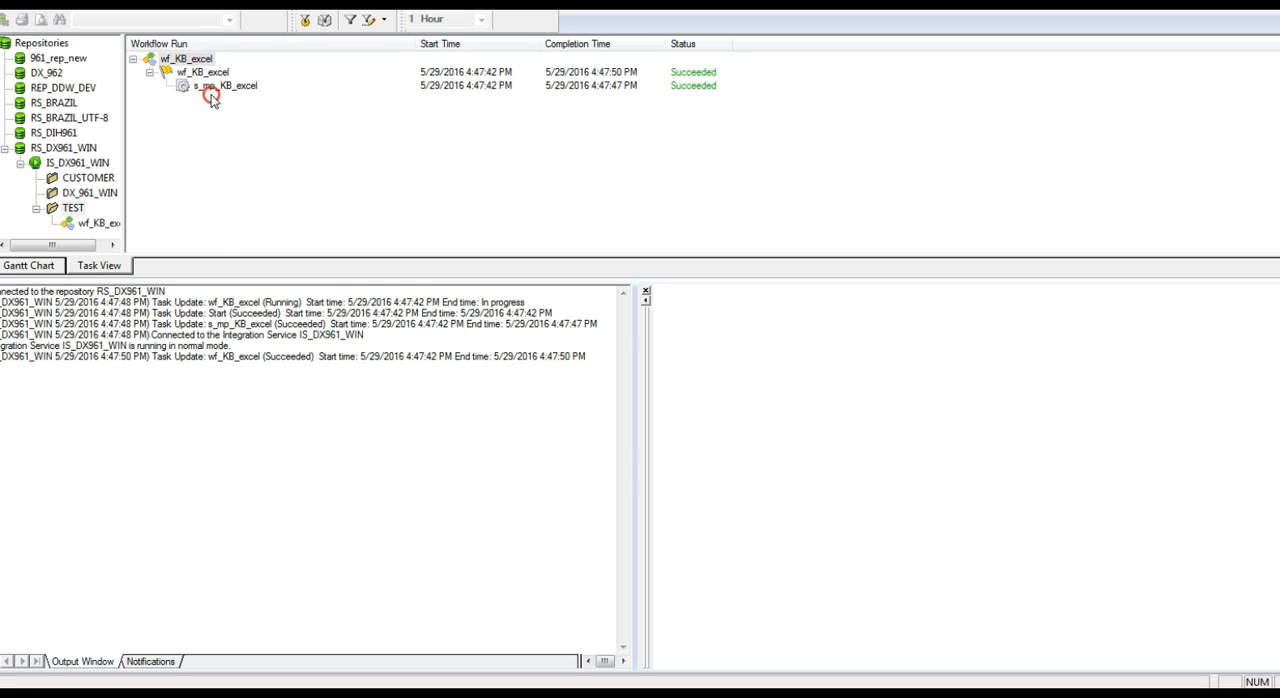
- Start the wf_KB_excel workflow again from the Workflow Designer canvas
{"action": "left_click", "coordinate": [184, 62]}
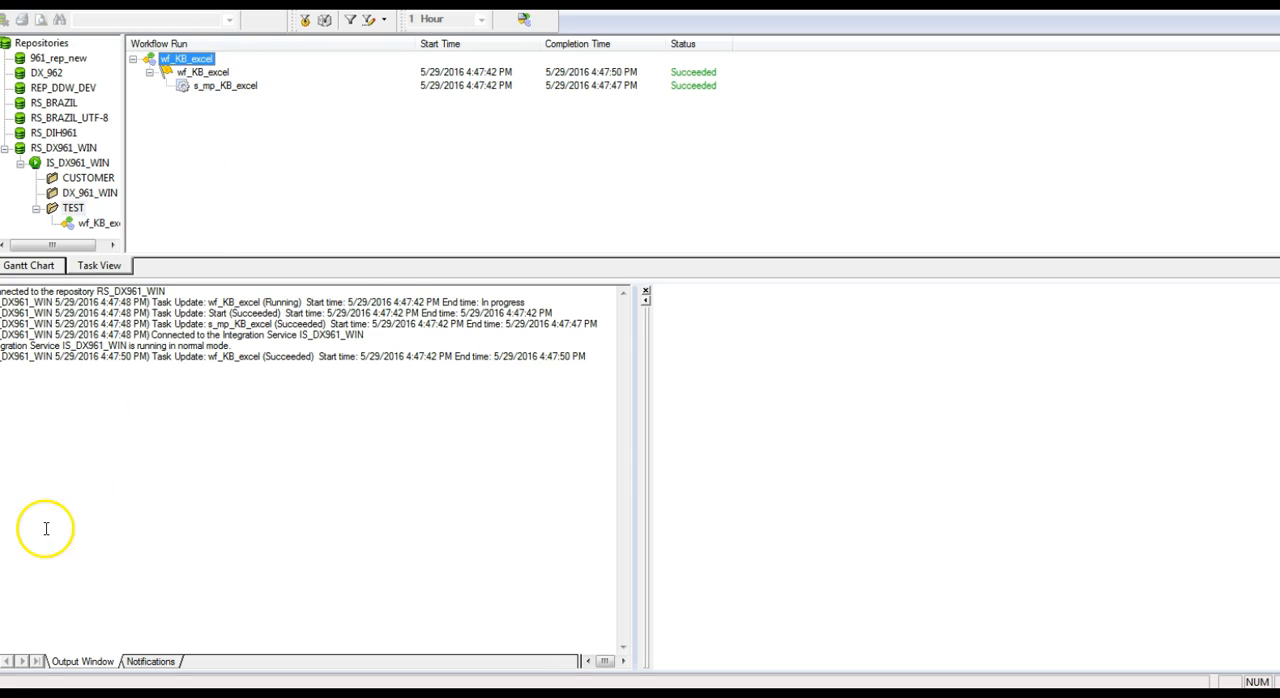
{"action": "right_click", "coordinate": [748, 240]}
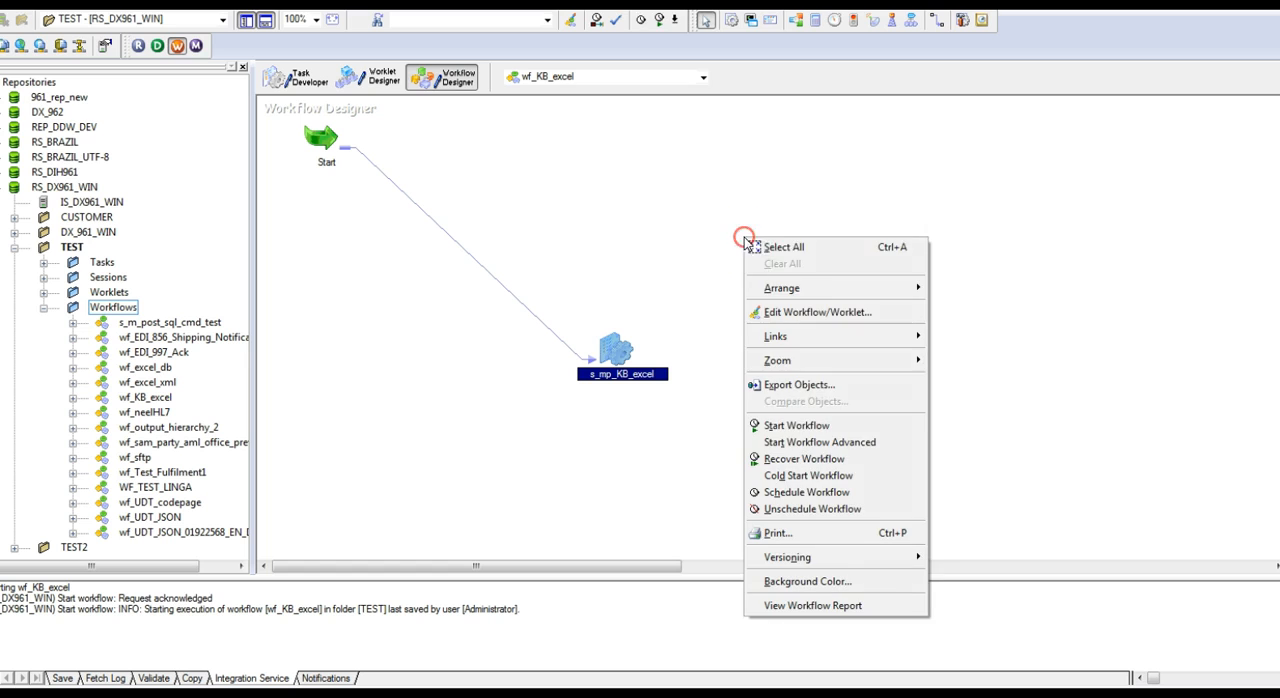
{"action": "mouse_move", "coordinate": [796, 424]}
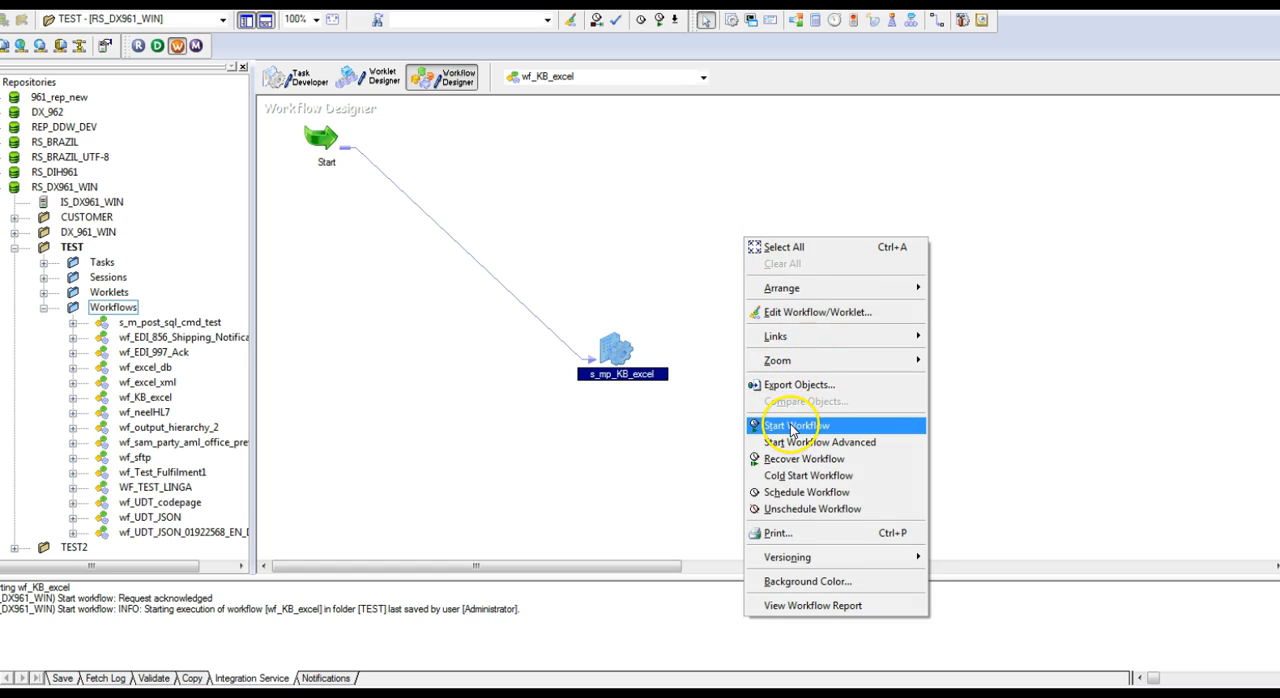
{"action": "left_click", "coordinate": [796, 424]}
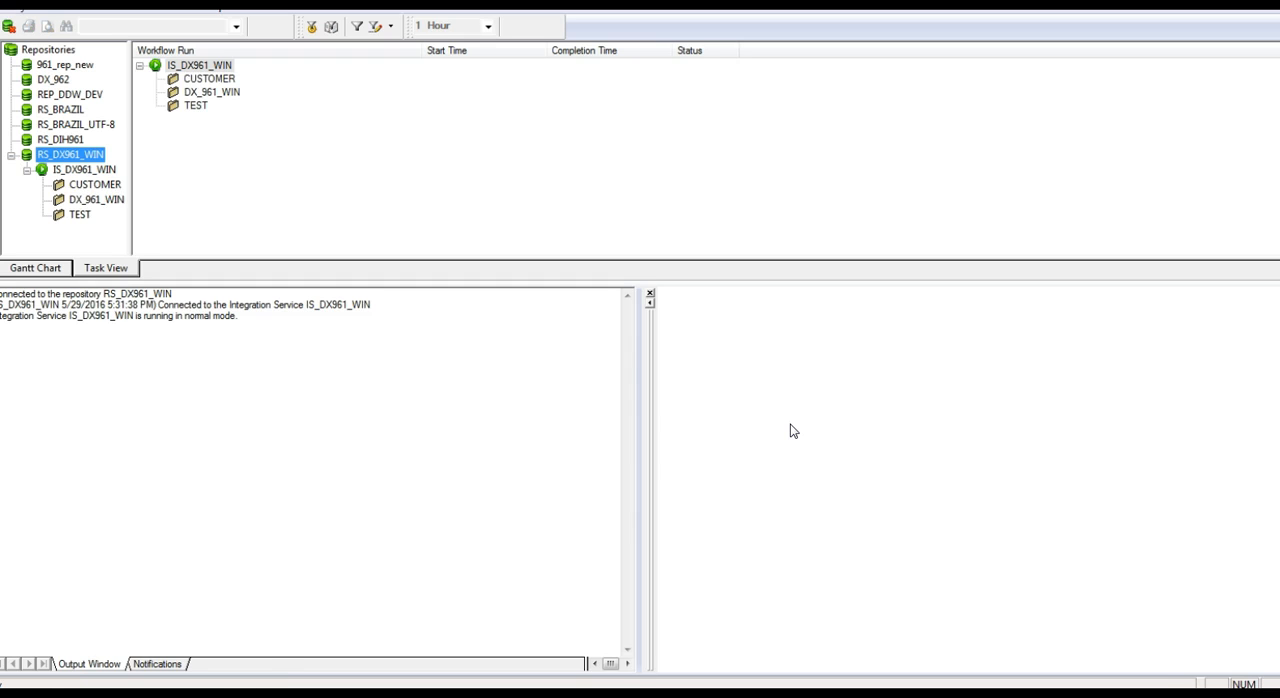
- Restart the wf_KB_excel run under TEST and view the succeeded s_mp_KB_excel session details
{"action": "left_click", "coordinate": [196, 108]}
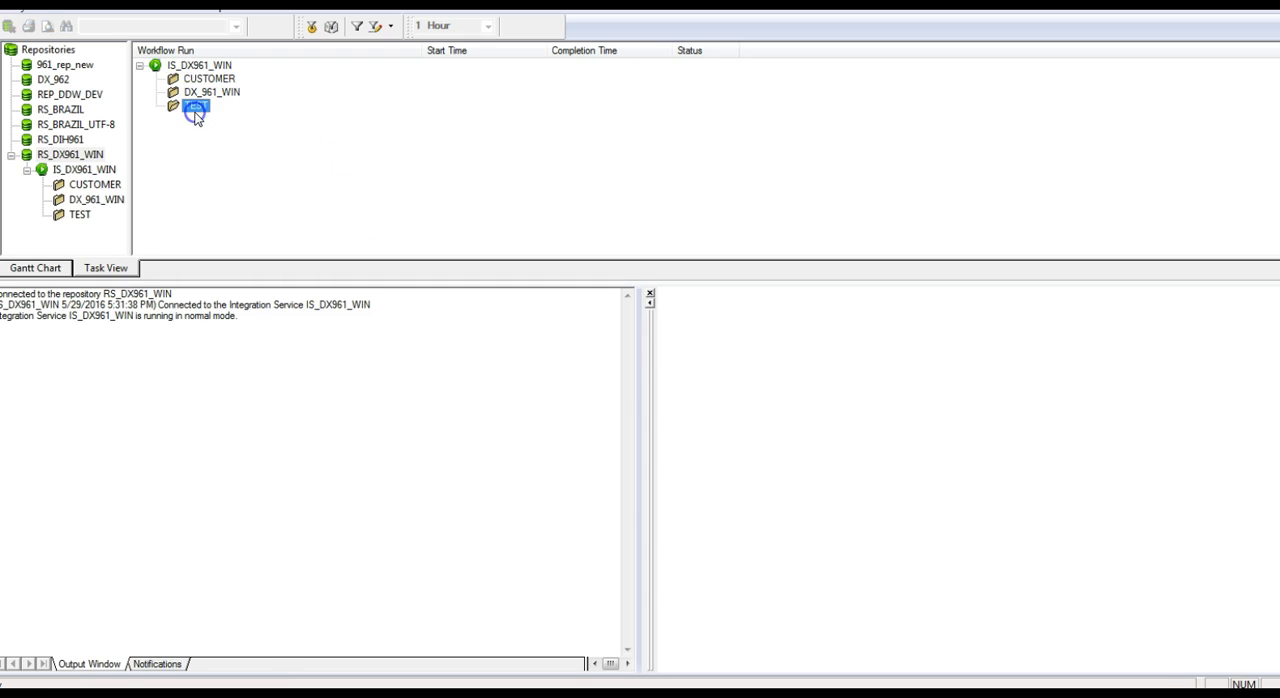
{"action": "right_click", "coordinate": [196, 106]}
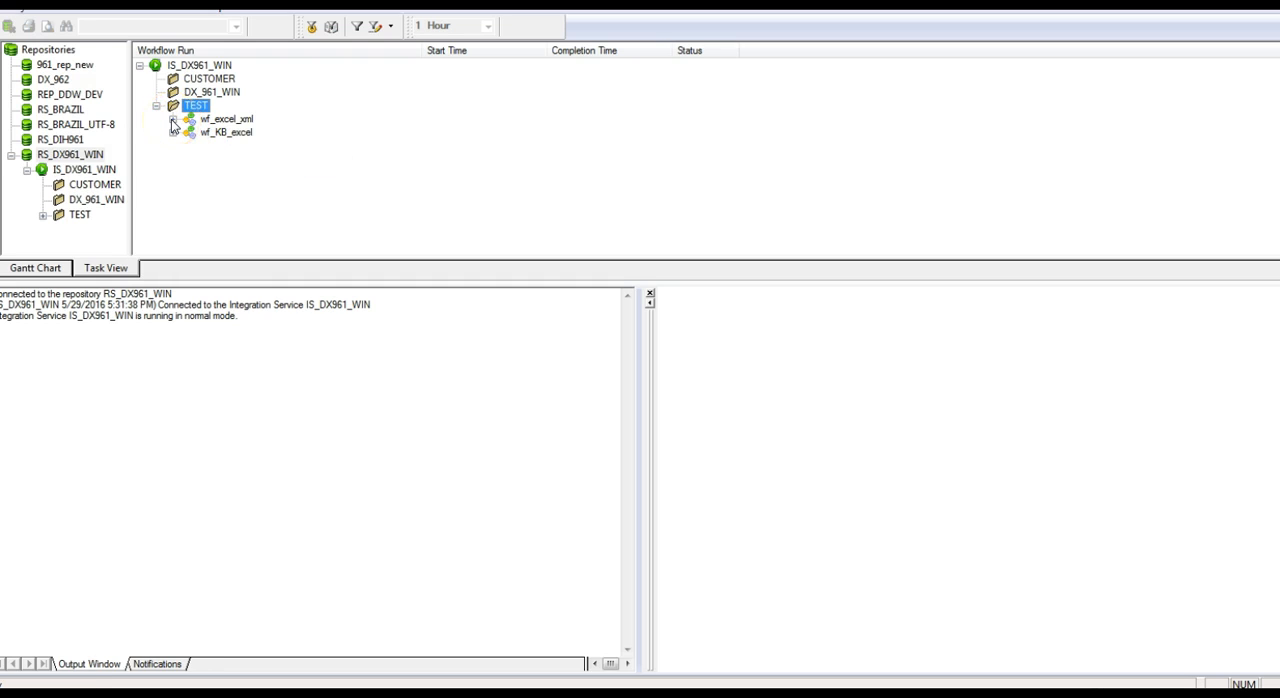
{"action": "left_click", "coordinate": [172, 132]}
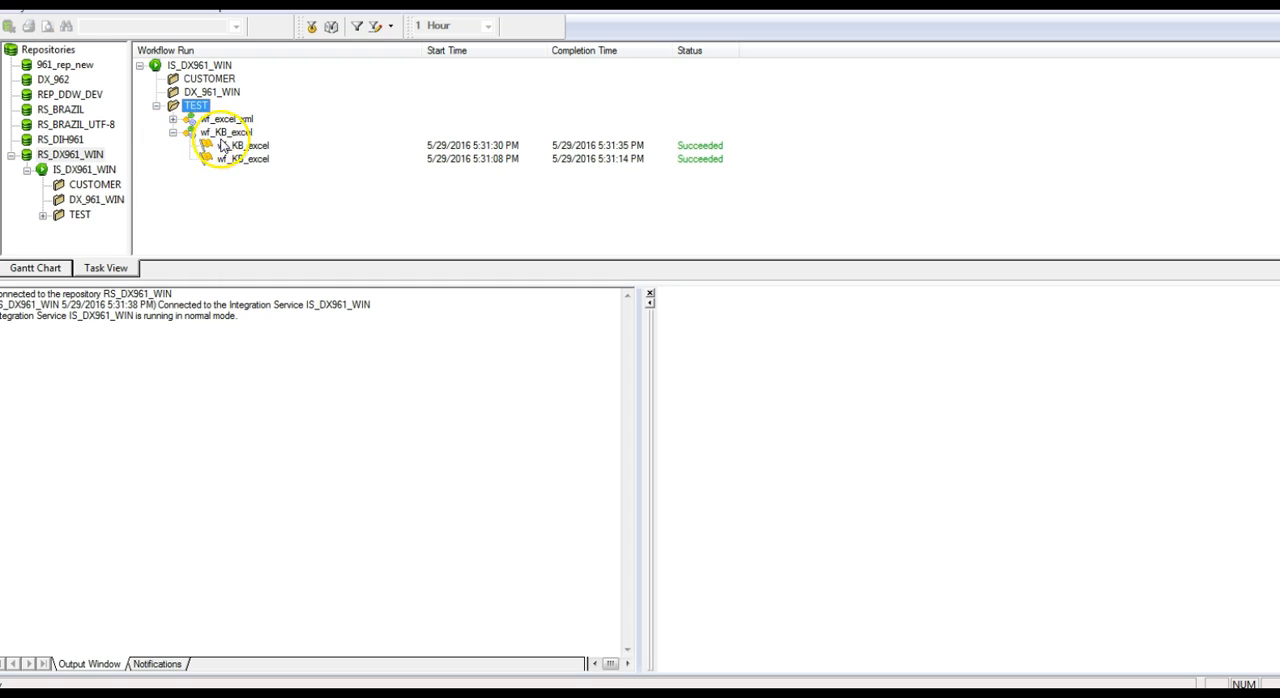
{"action": "left_click", "coordinate": [232, 132]}
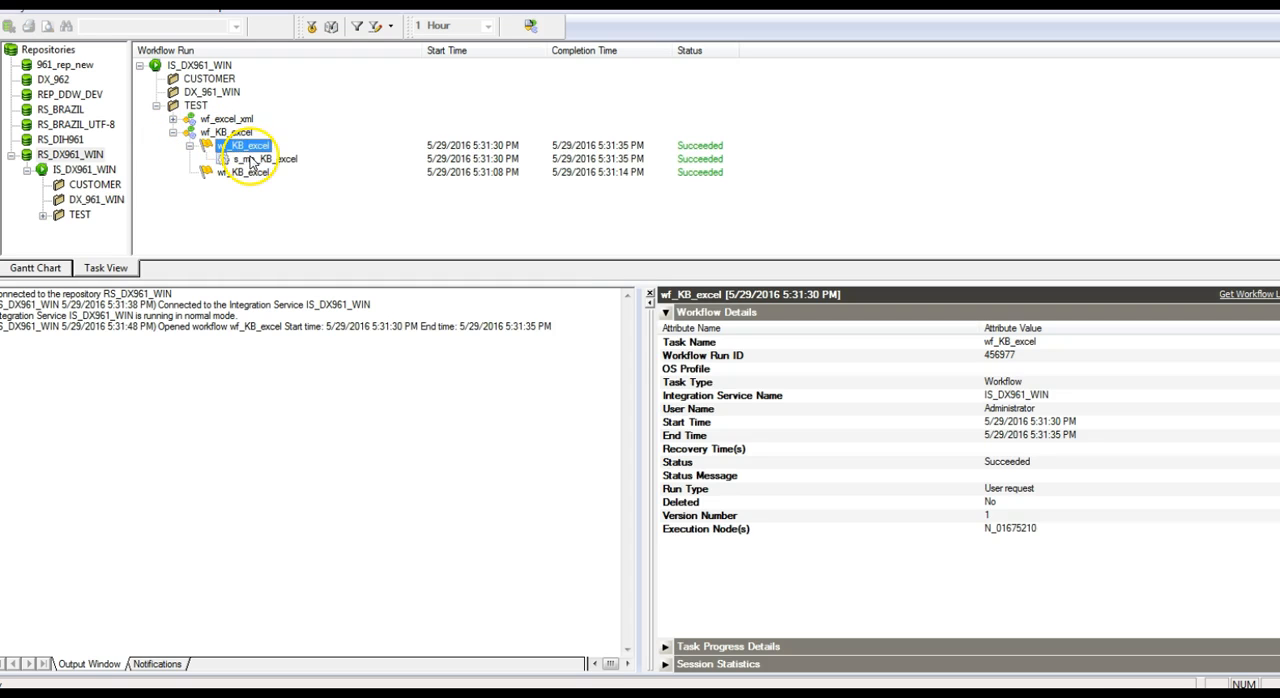
{"action": "left_click", "coordinate": [264, 160]}
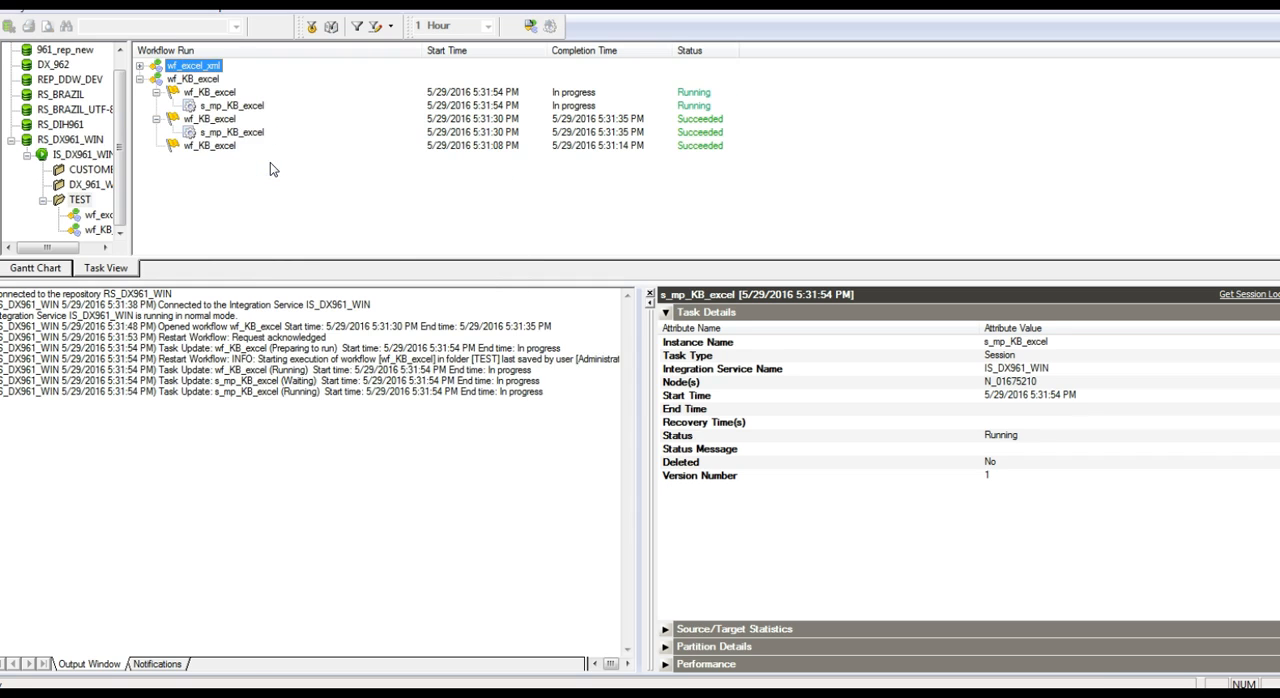
{"action": "left_click", "coordinate": [222, 104]}
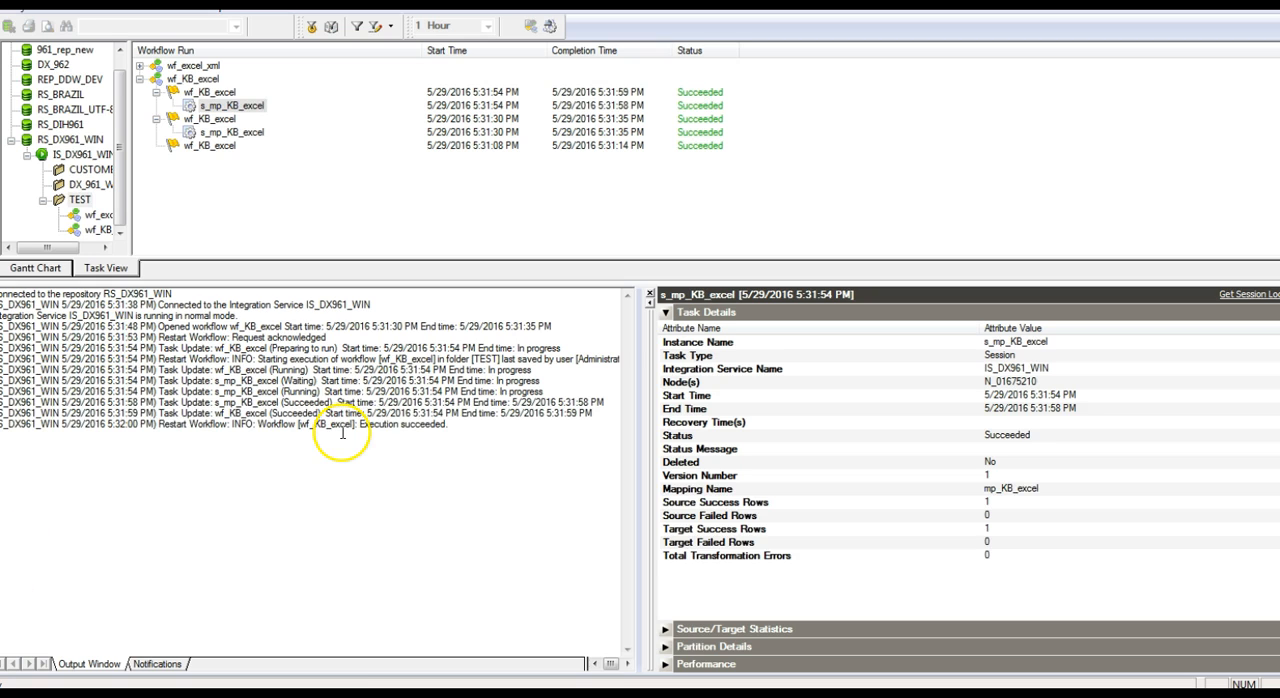
{"action": "mouse_move", "coordinate": [604, 660]}
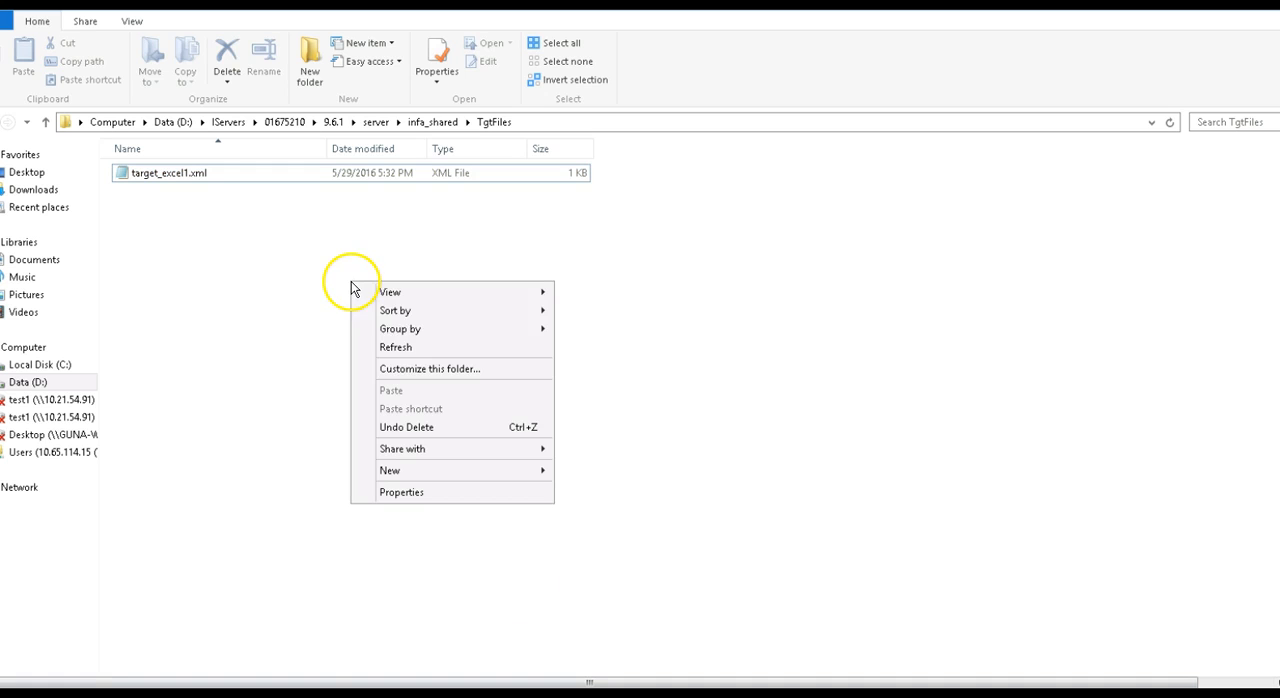
- Refresh TgtFiles and open the generated target_excel1.xml showing the five Person records
{"action": "left_click", "coordinate": [168, 172]}
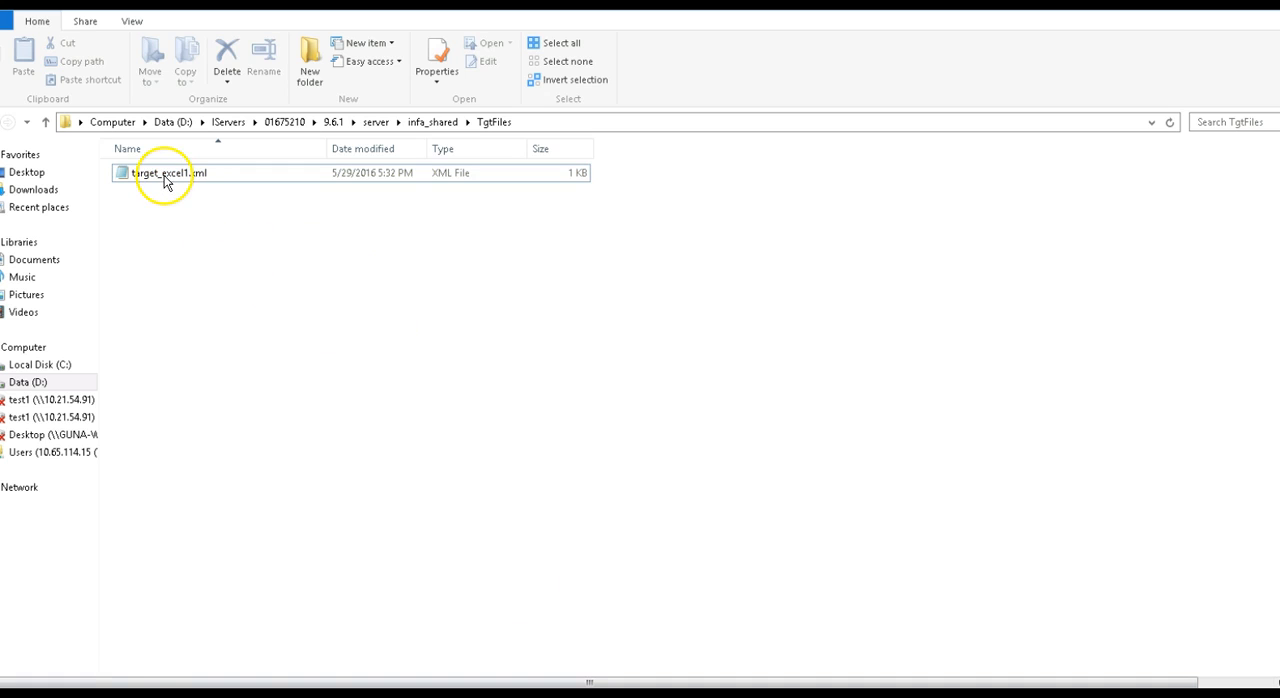
{"action": "left_click", "coordinate": [160, 172]}
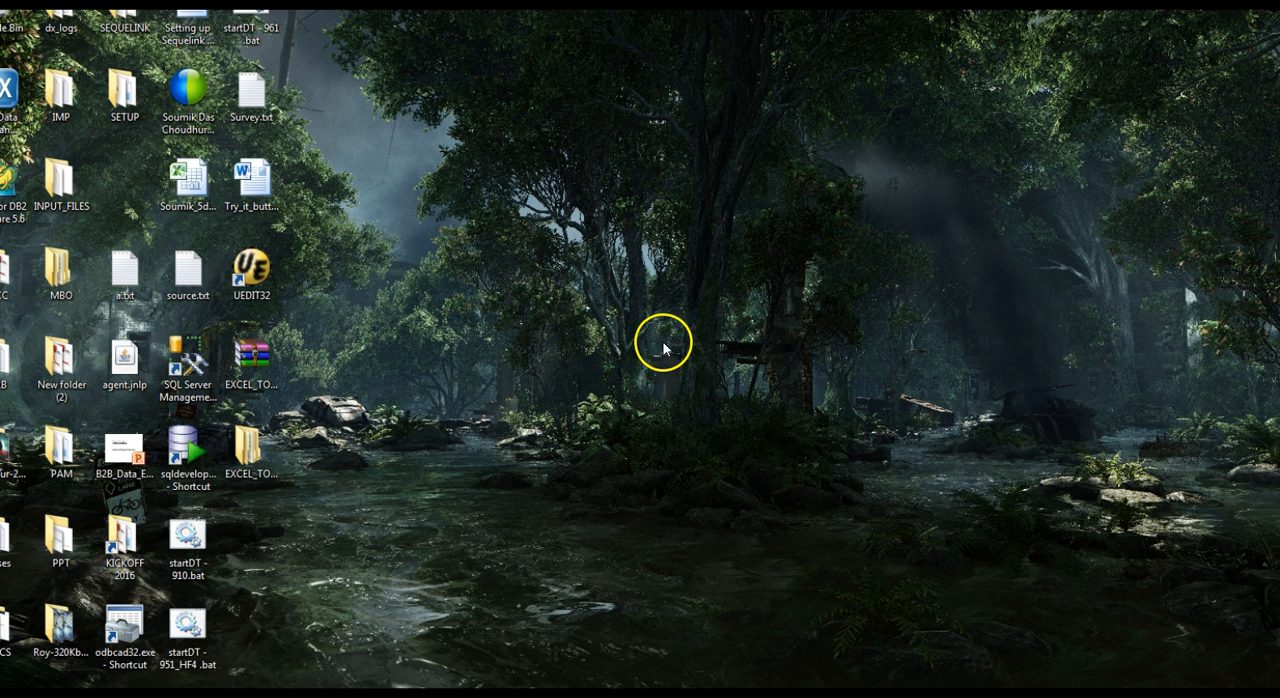
{"action": "mouse_move", "coordinate": [708, 428]}
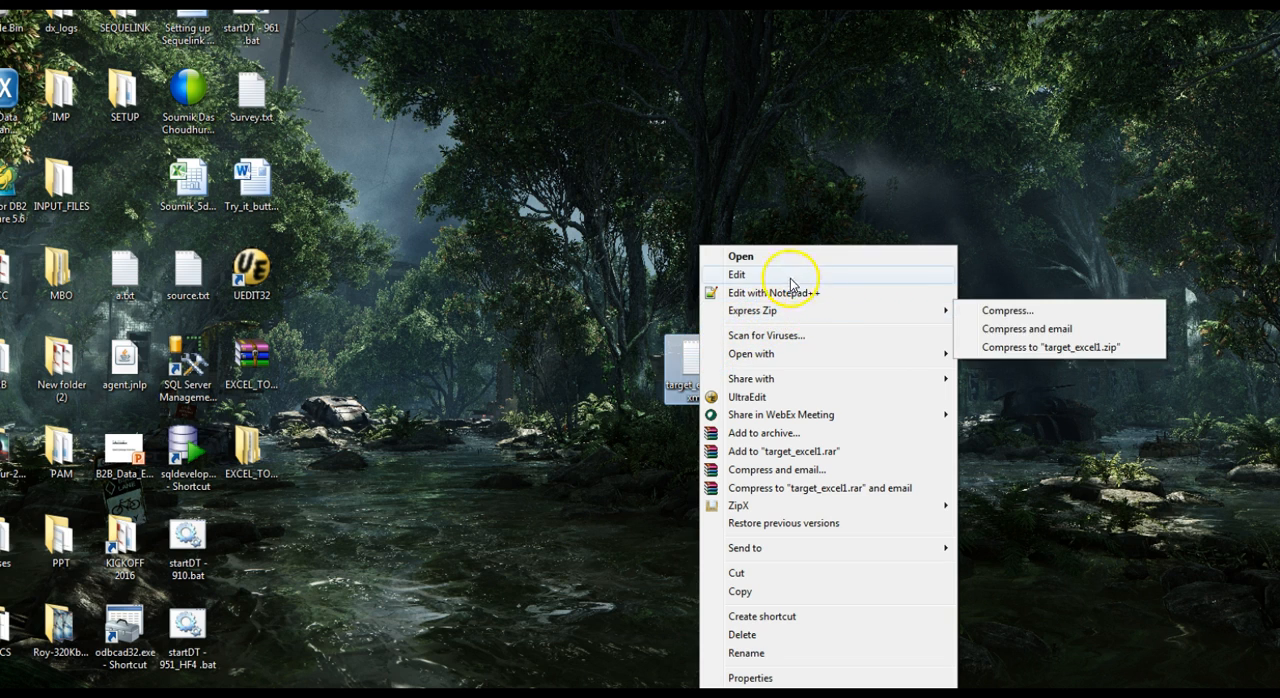
{"action": "left_click", "coordinate": [738, 256]}
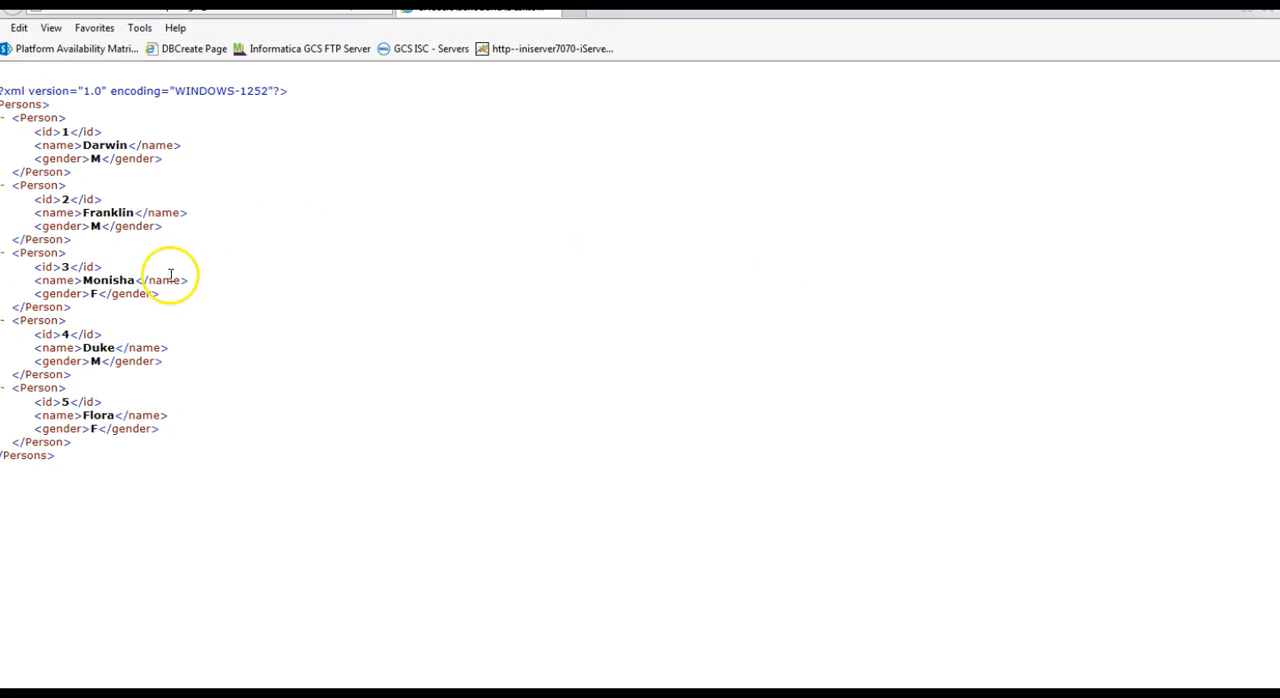
{"action": "mouse_move", "coordinate": [604, 638]}
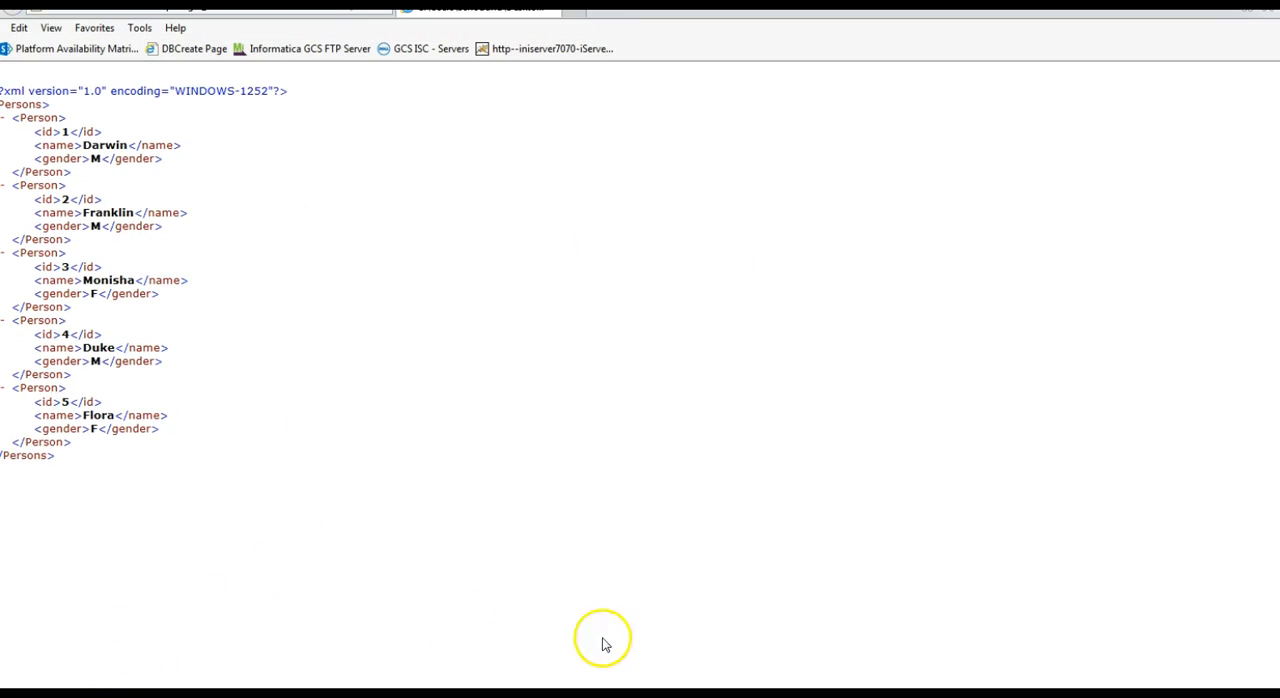
{"action": "mouse_move", "coordinate": [264, 160]}
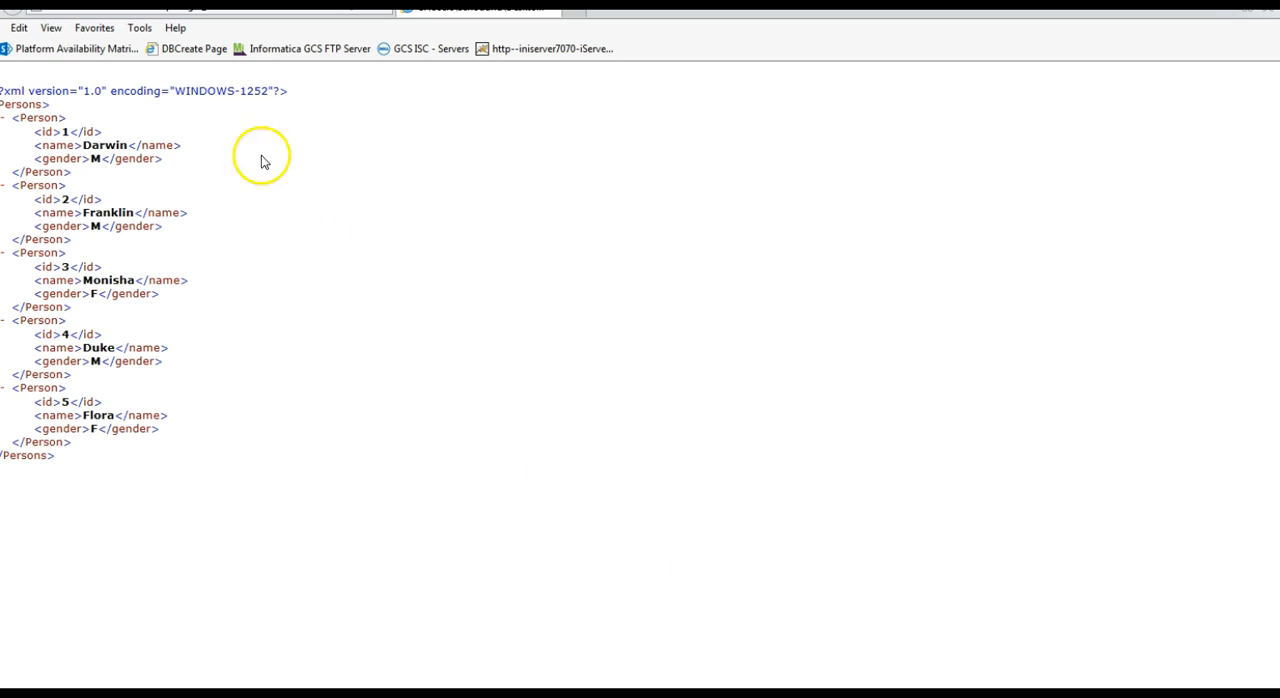